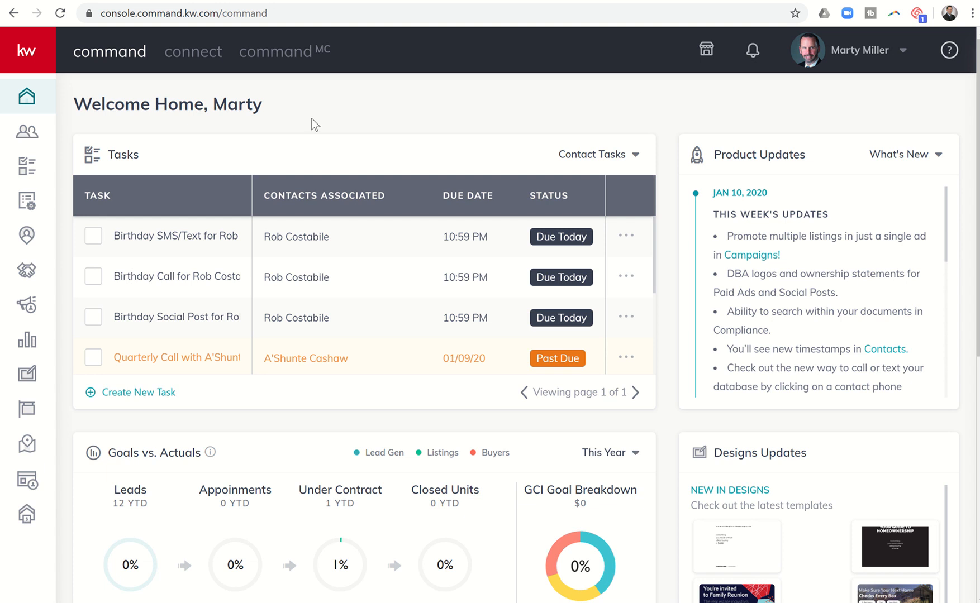
mouse_move(51, 198)
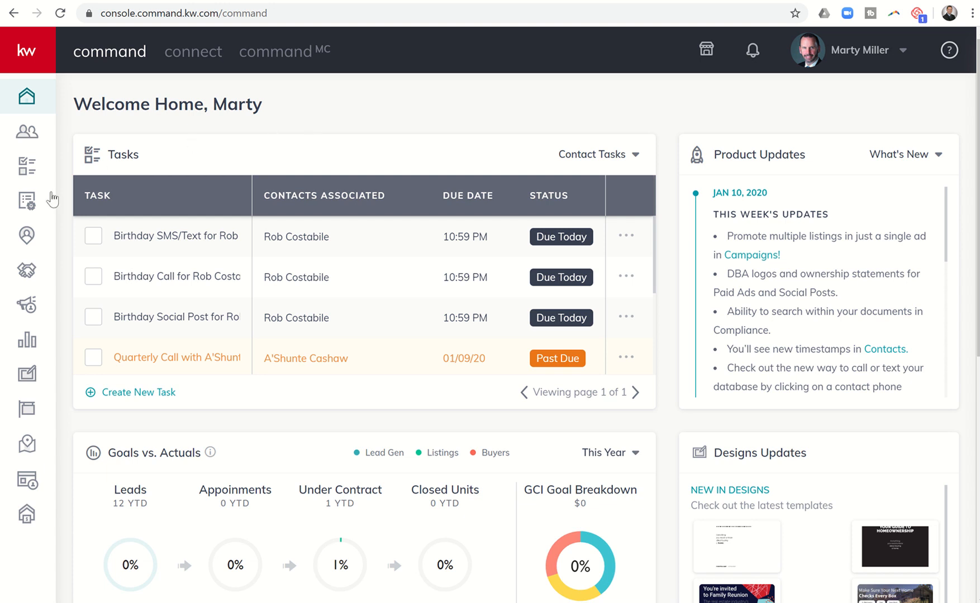
mouse_move(26, 235)
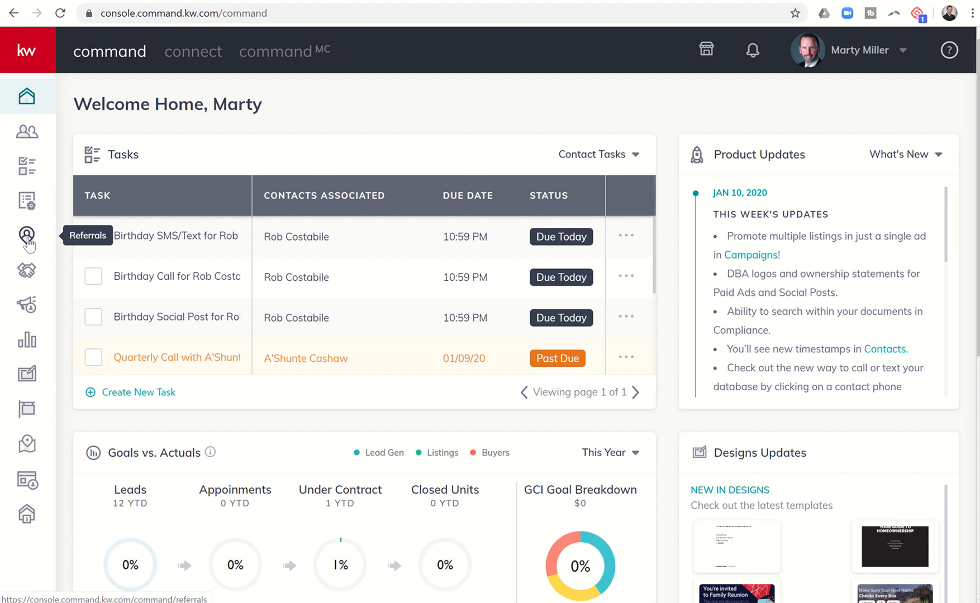
mouse_move(27, 236)
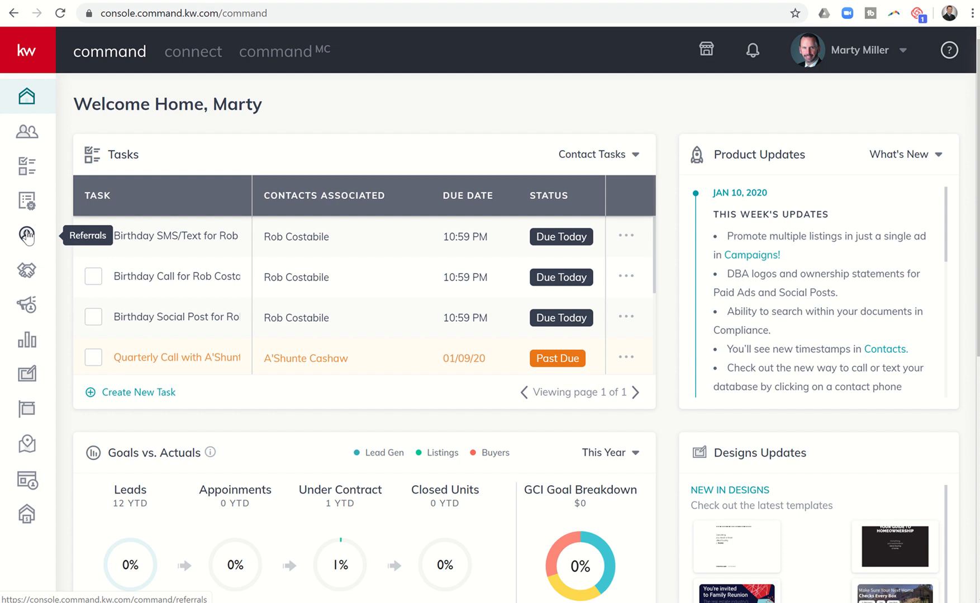
Step: Go to the Referrals section from the Command home dashboard
click(27, 237)
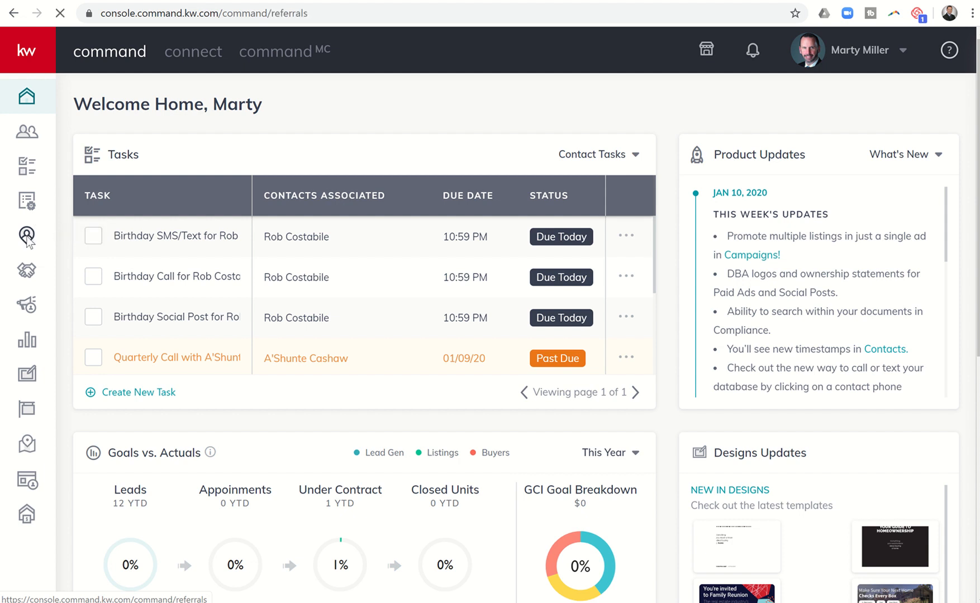
Step: Bring up the Referrals overview dashboard with its network contacts
click(26, 233)
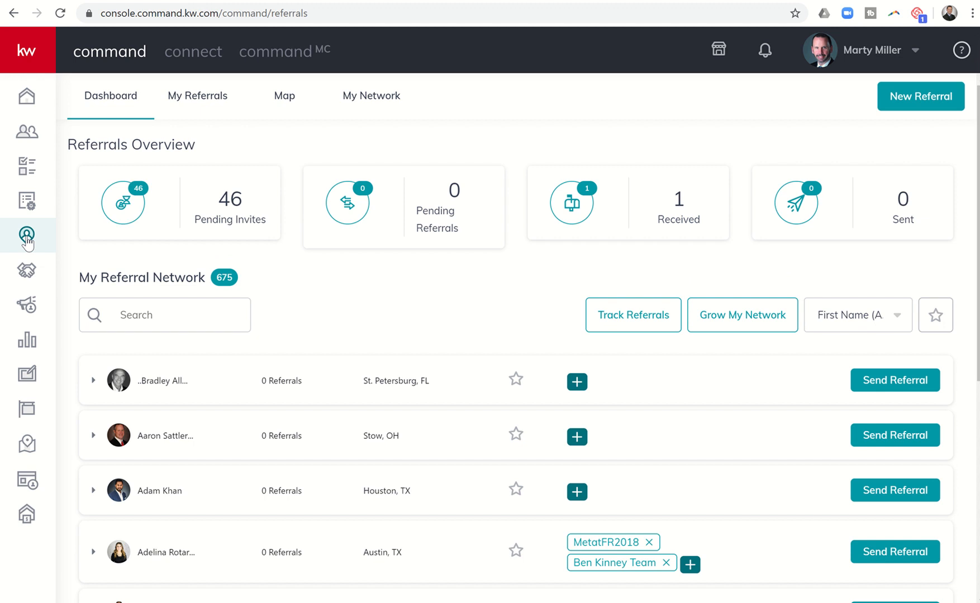
mouse_move(199, 223)
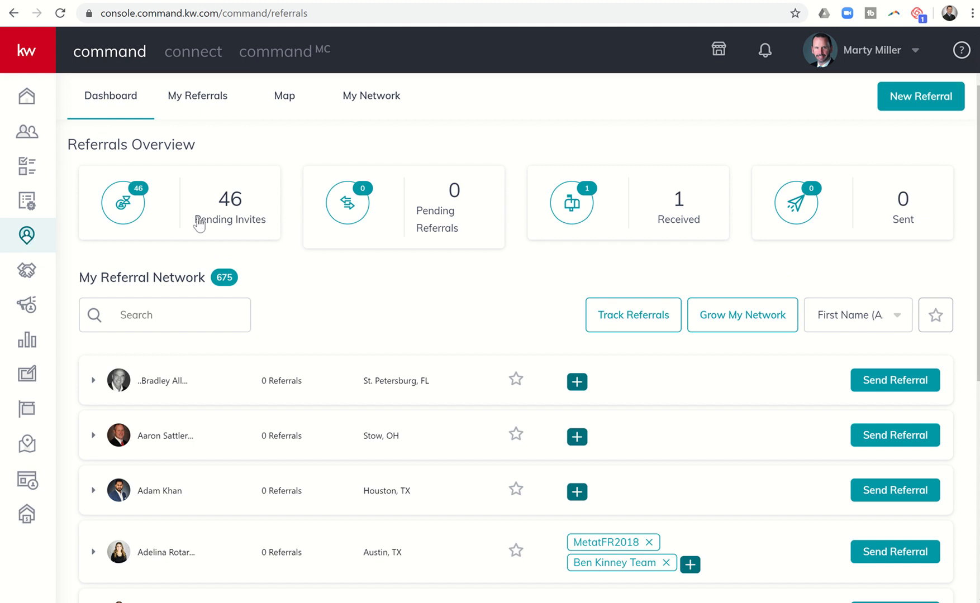
mouse_move(229, 217)
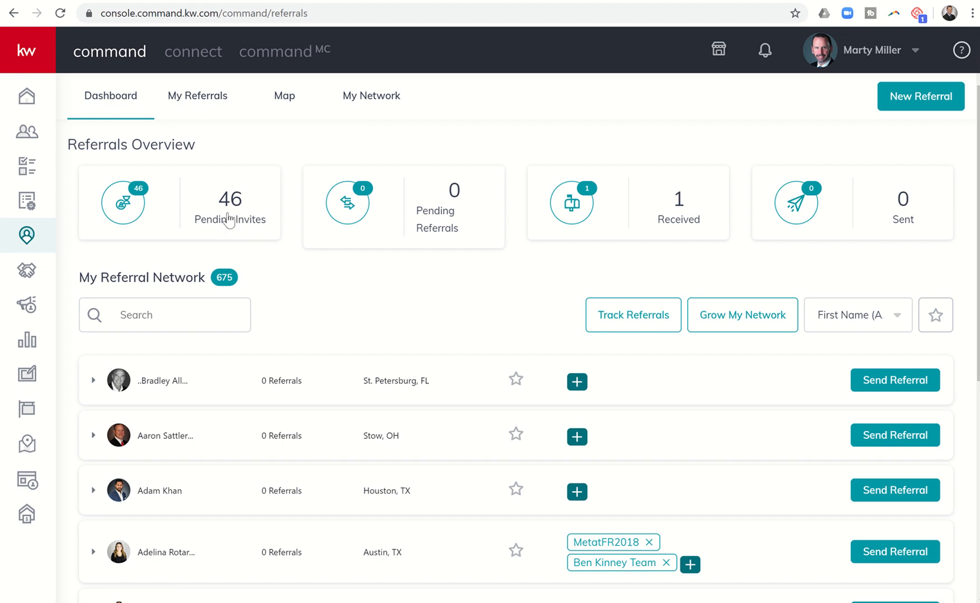
mouse_move(213, 223)
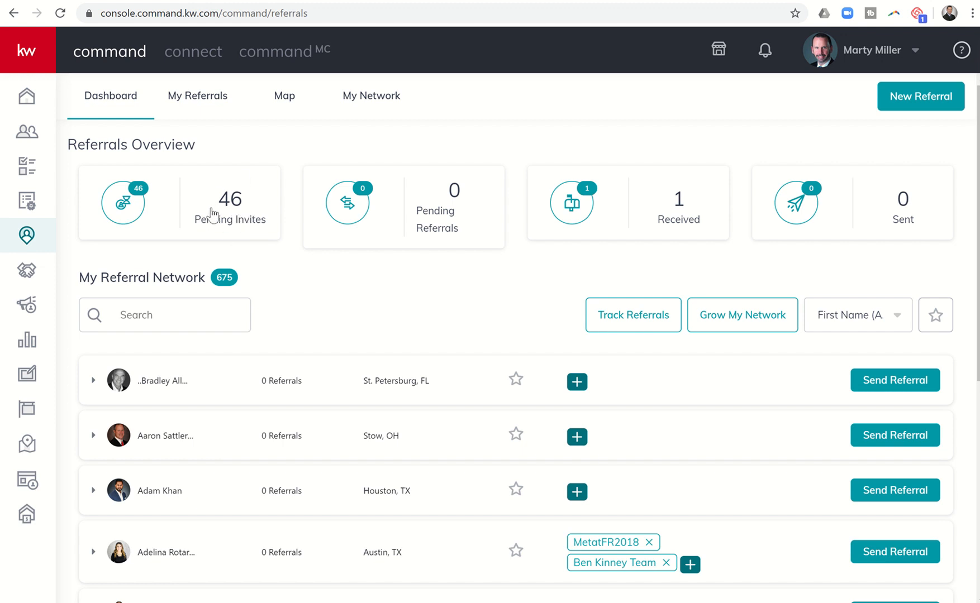
mouse_move(229, 217)
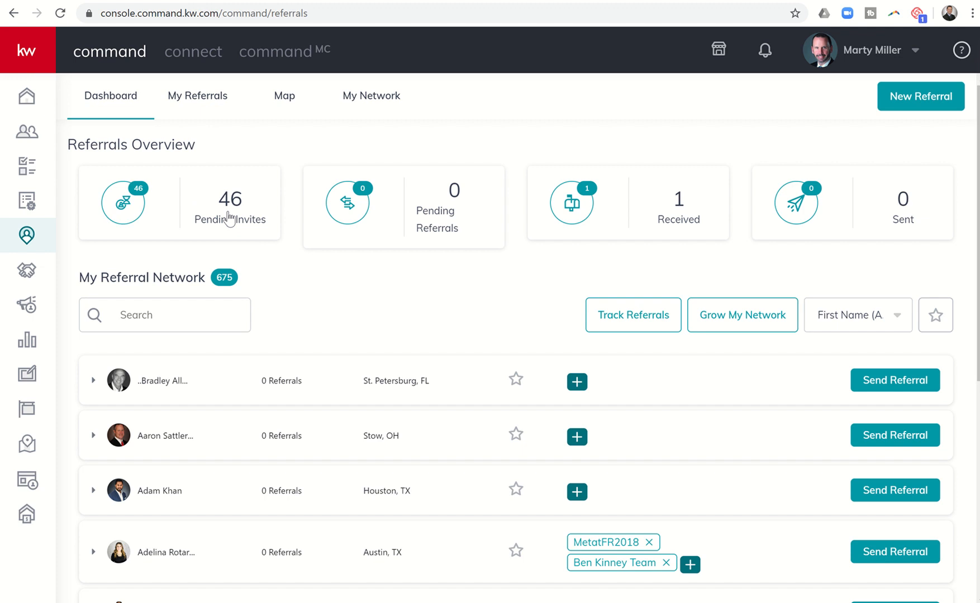
mouse_move(405, 205)
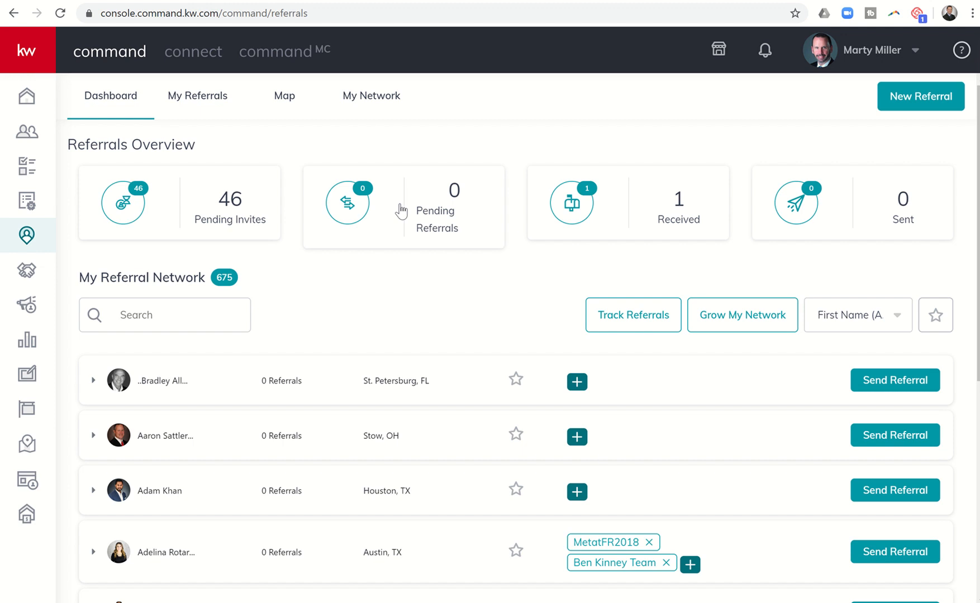
mouse_move(416, 199)
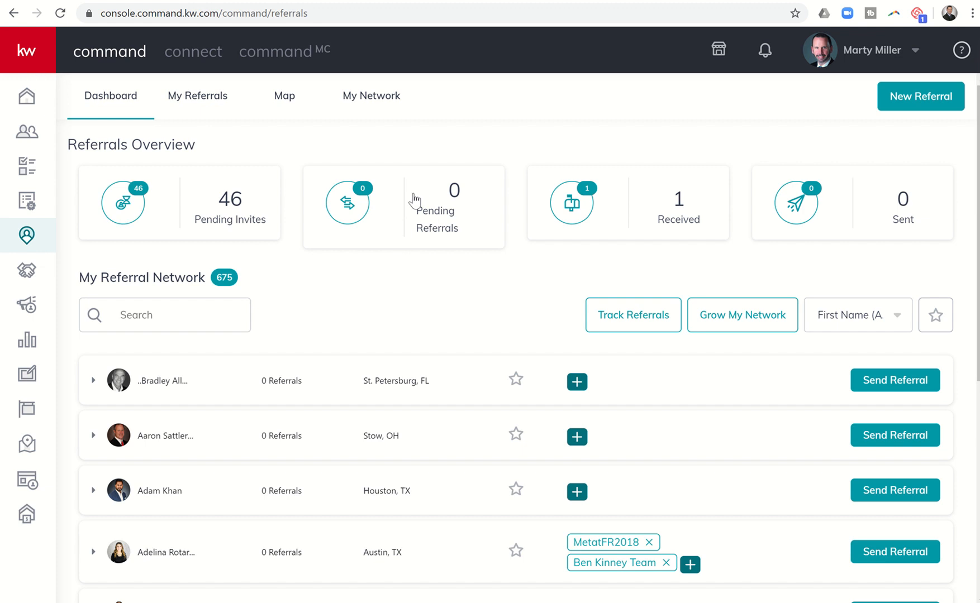
mouse_move(639, 206)
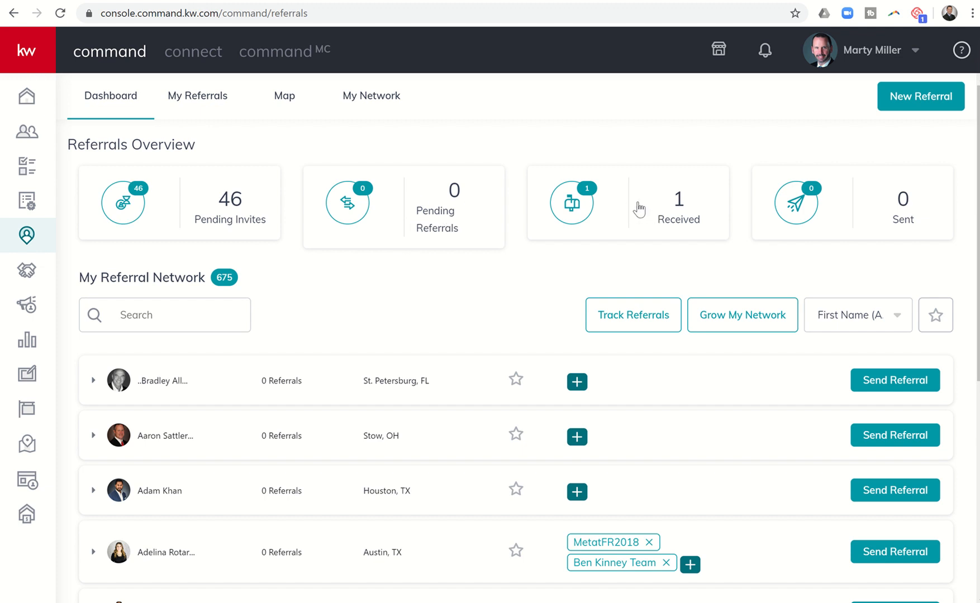
mouse_move(857, 212)
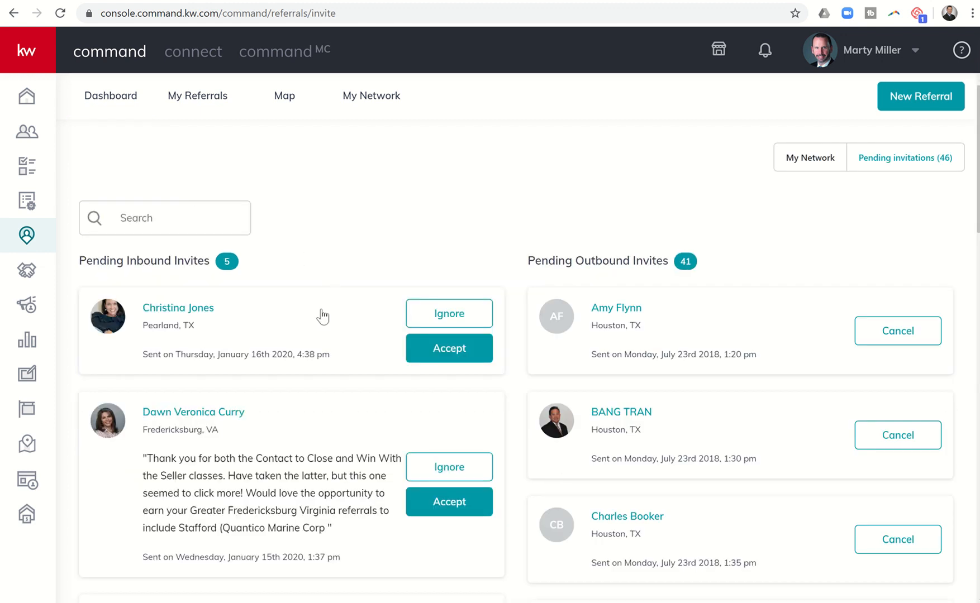
Step: Accept each of the five pending inbound network invites
scroll(down, 3)
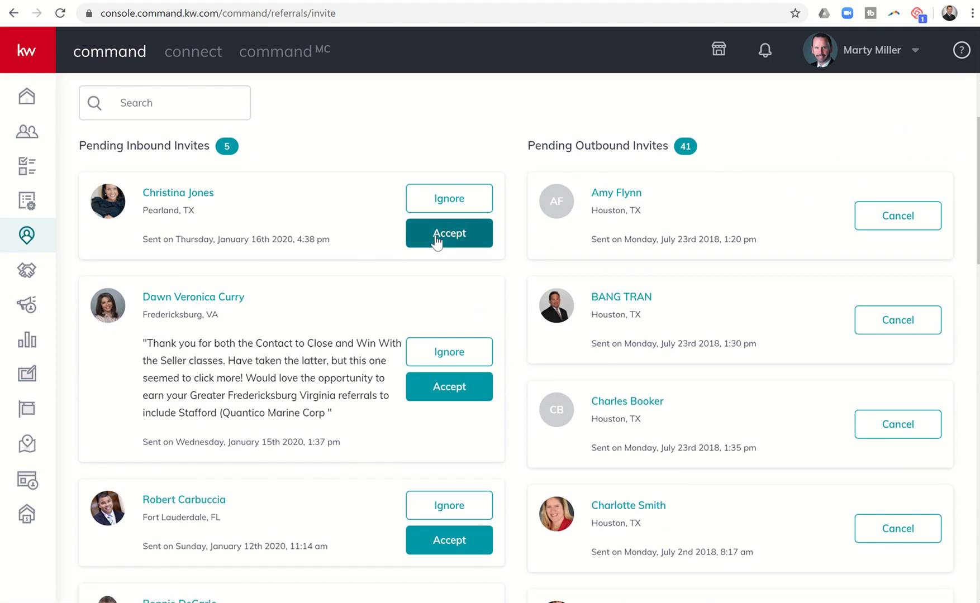
click(449, 234)
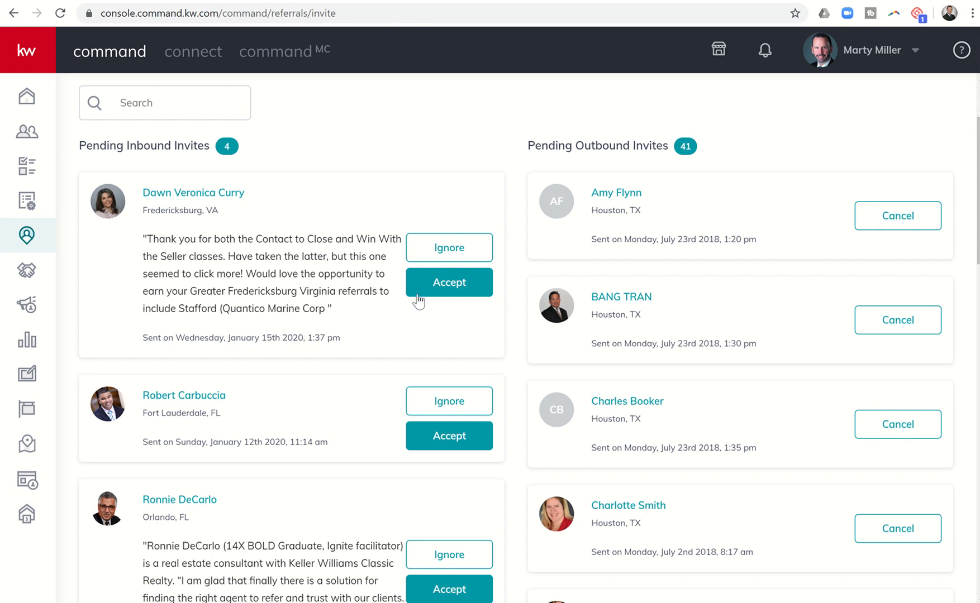
click(449, 283)
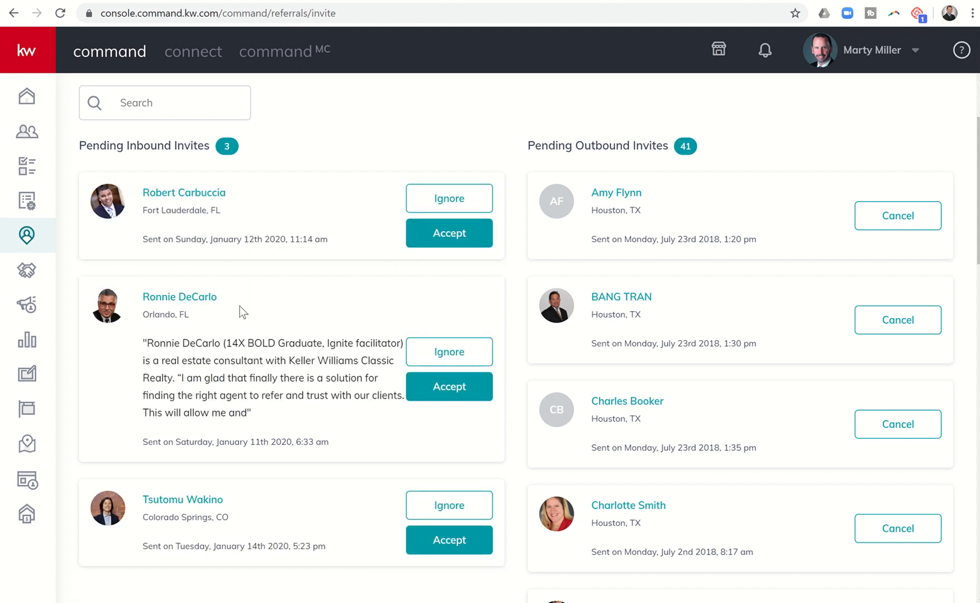
mouse_move(277, 228)
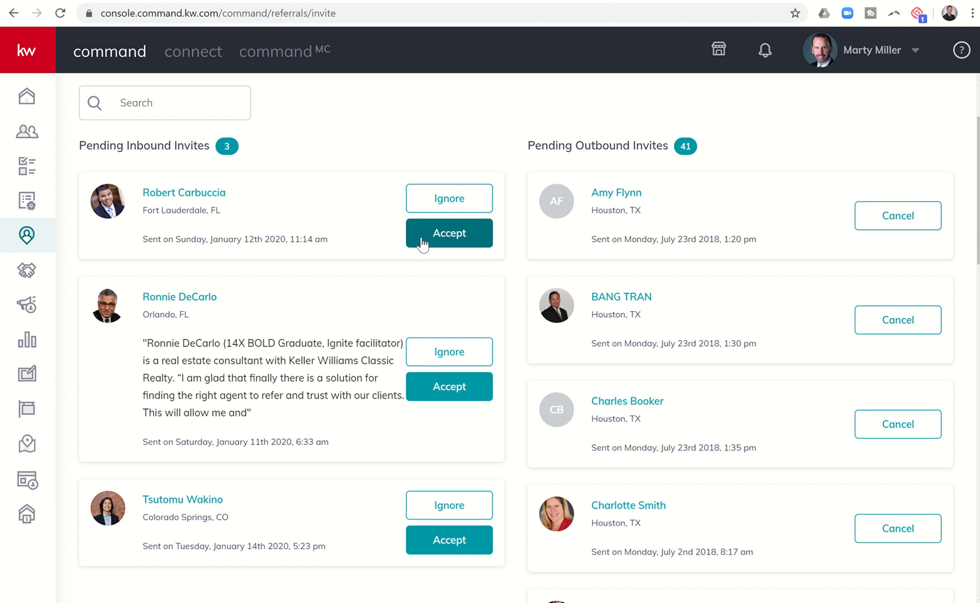
click(449, 234)
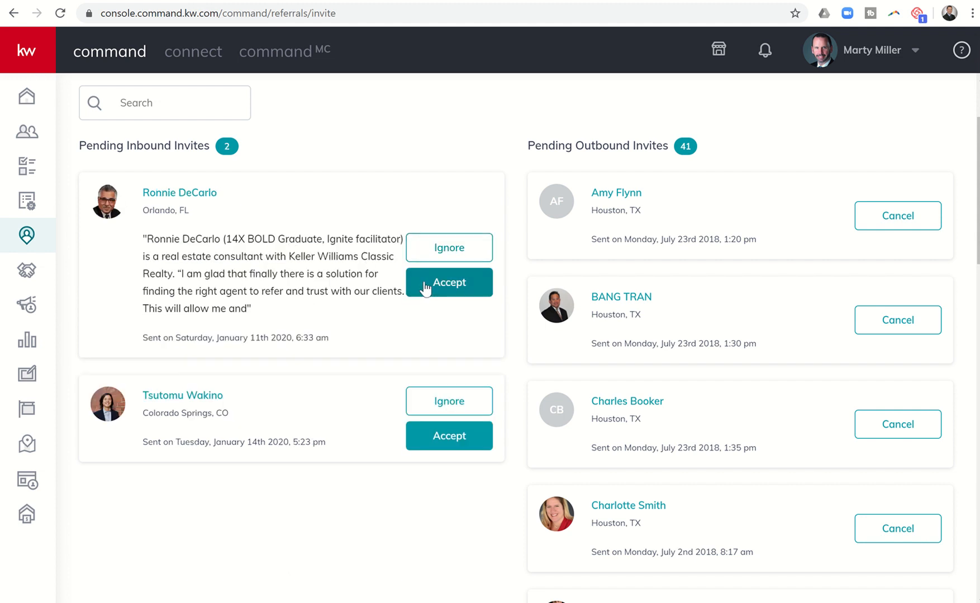
click(449, 282)
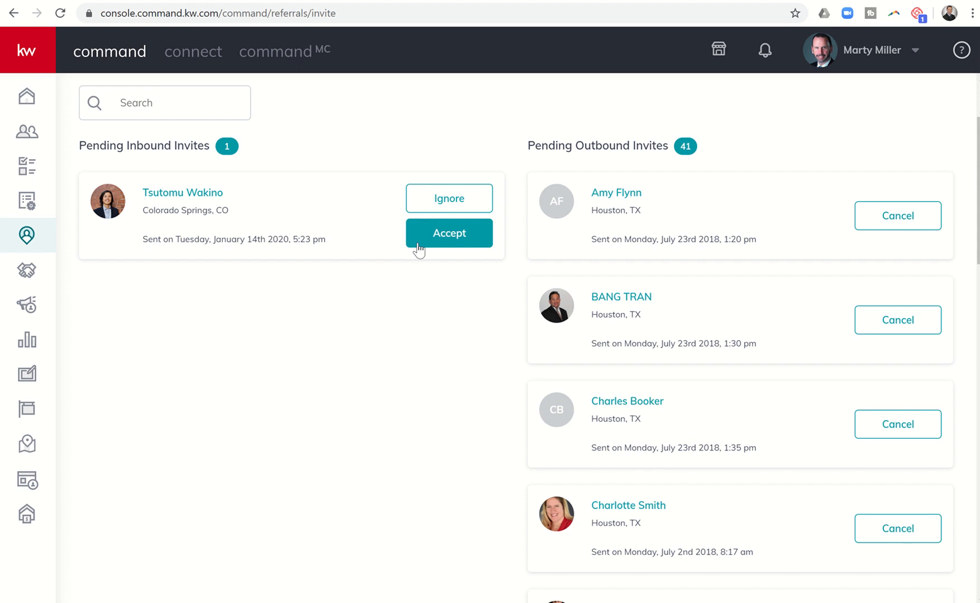
click(449, 234)
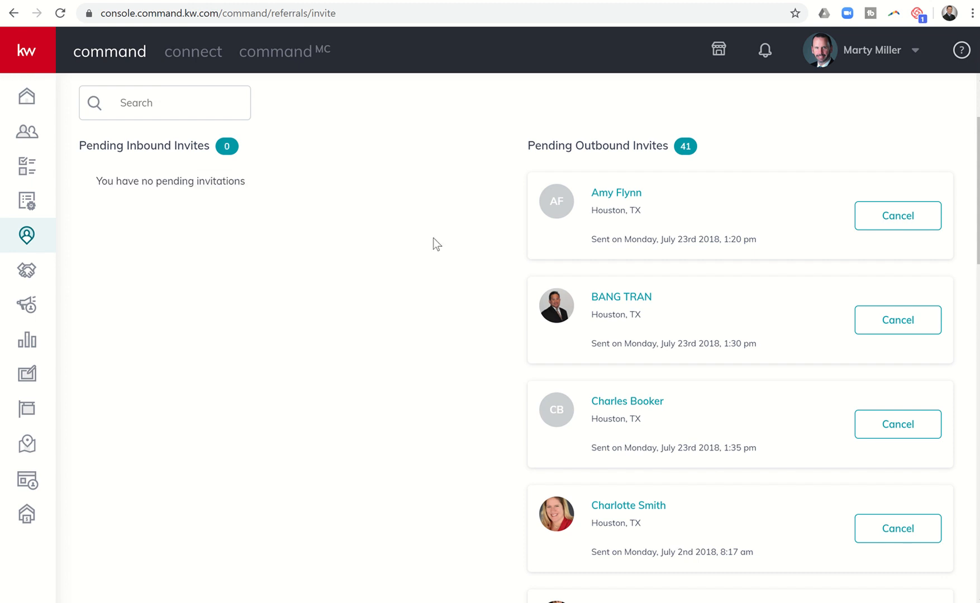
Step: Review the outbound invites, return to the overview and go to My Referrals
scroll(down, 3)
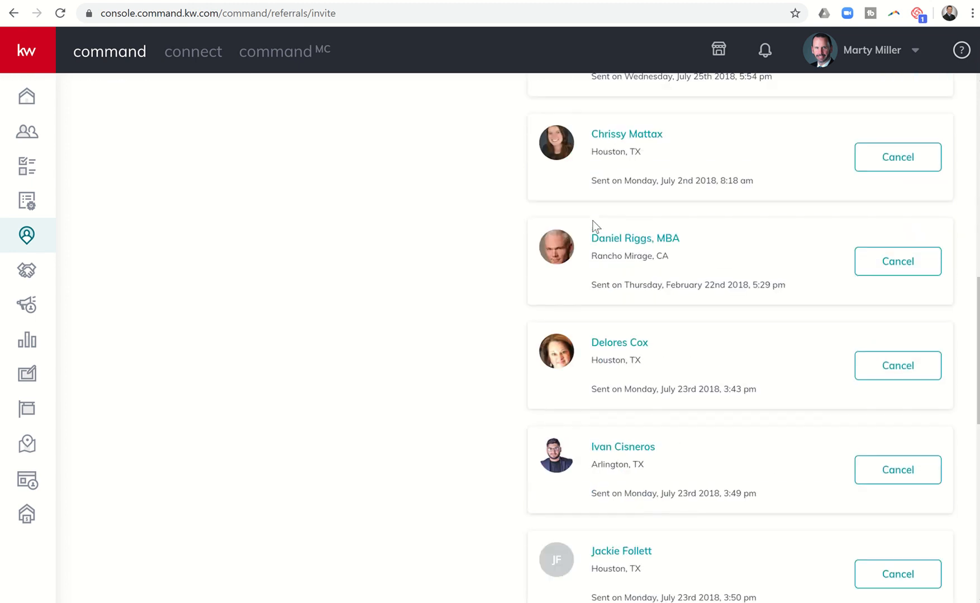
scroll(down, 3)
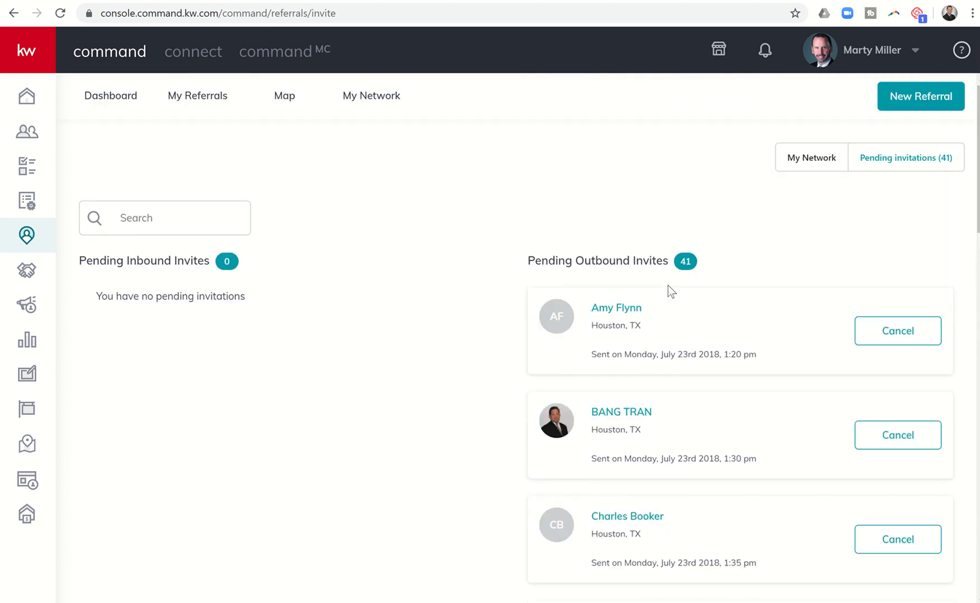
scroll(down, 3)
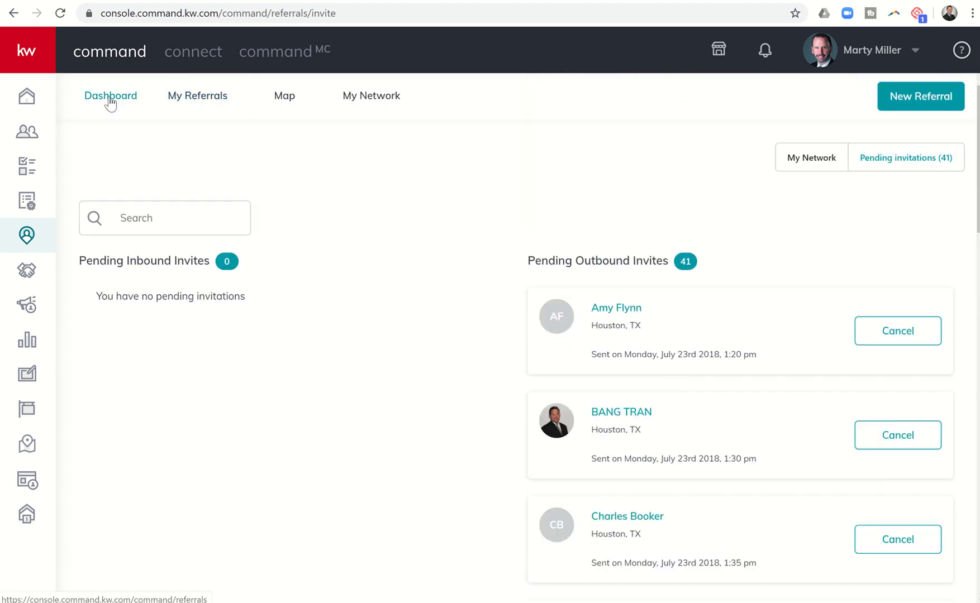
click(109, 96)
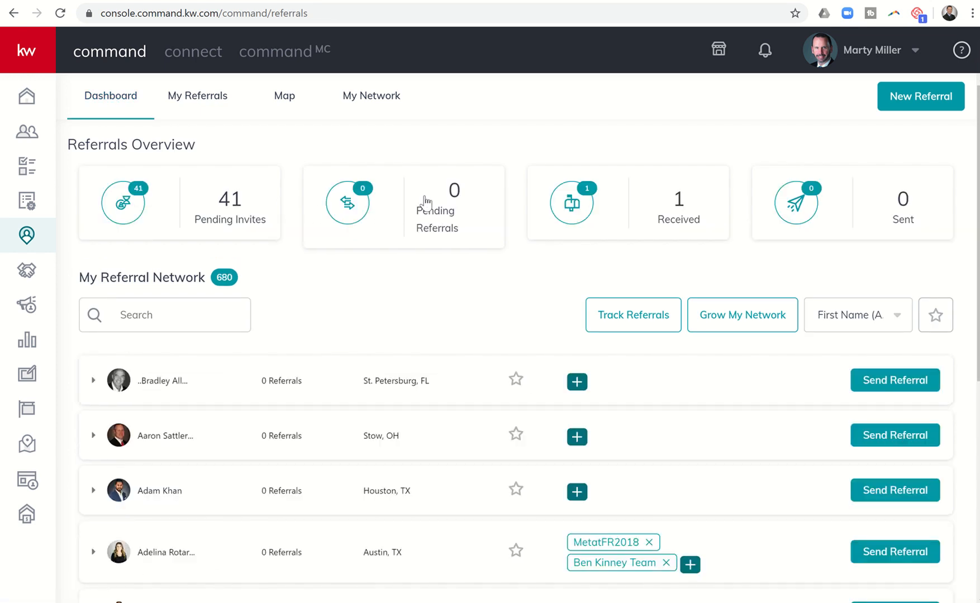
click(196, 96)
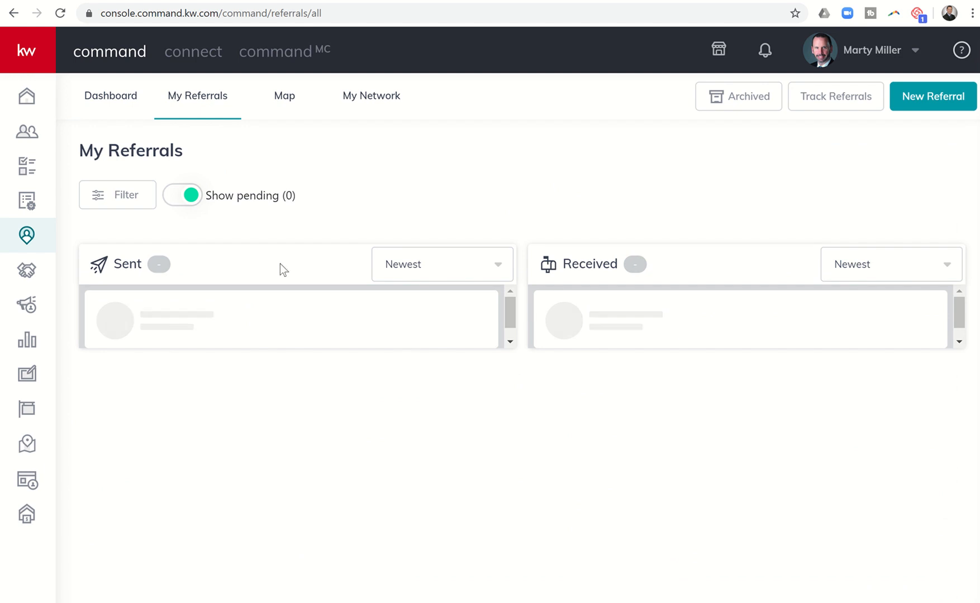
mouse_move(262, 303)
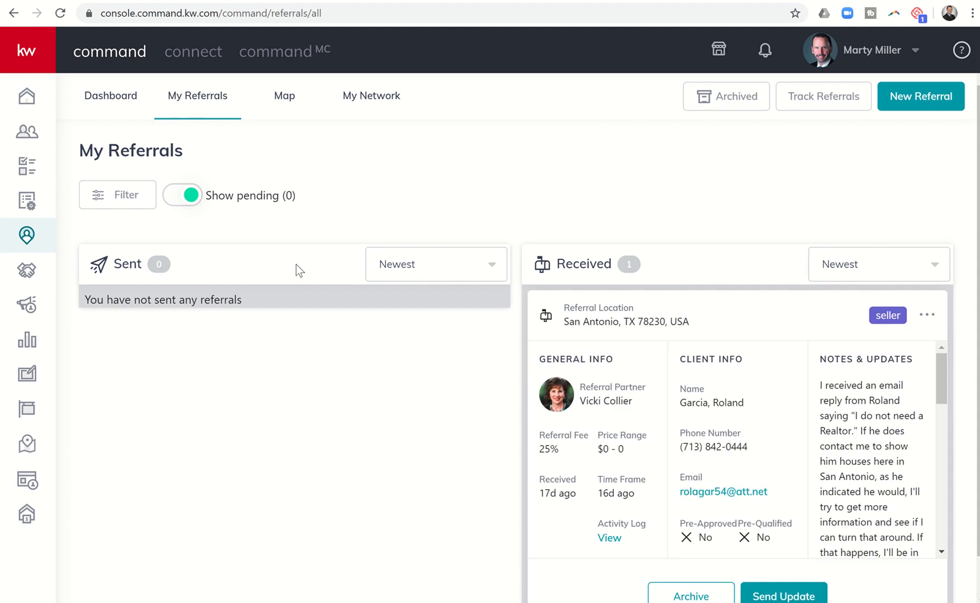
mouse_move(579, 281)
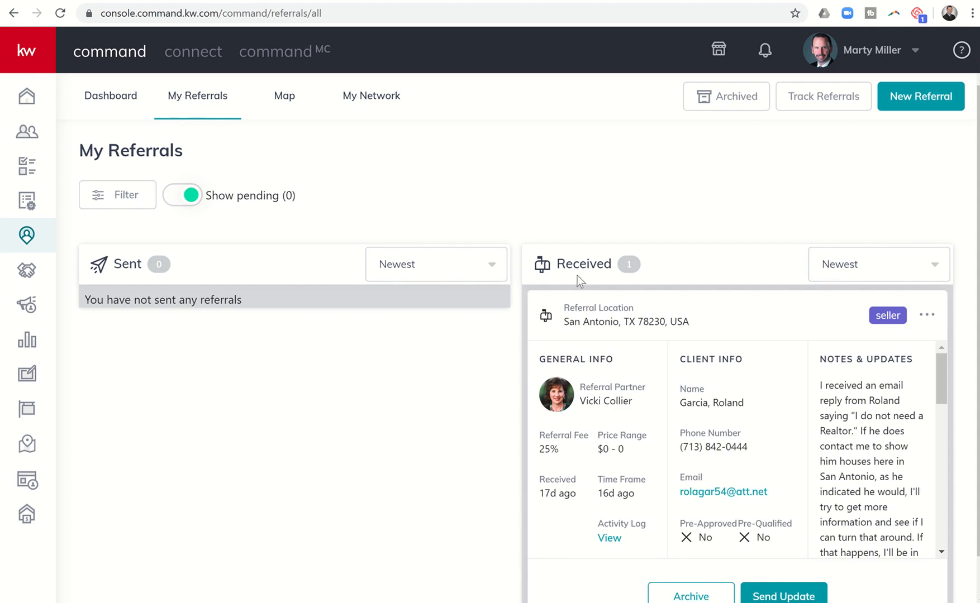
mouse_move(697, 284)
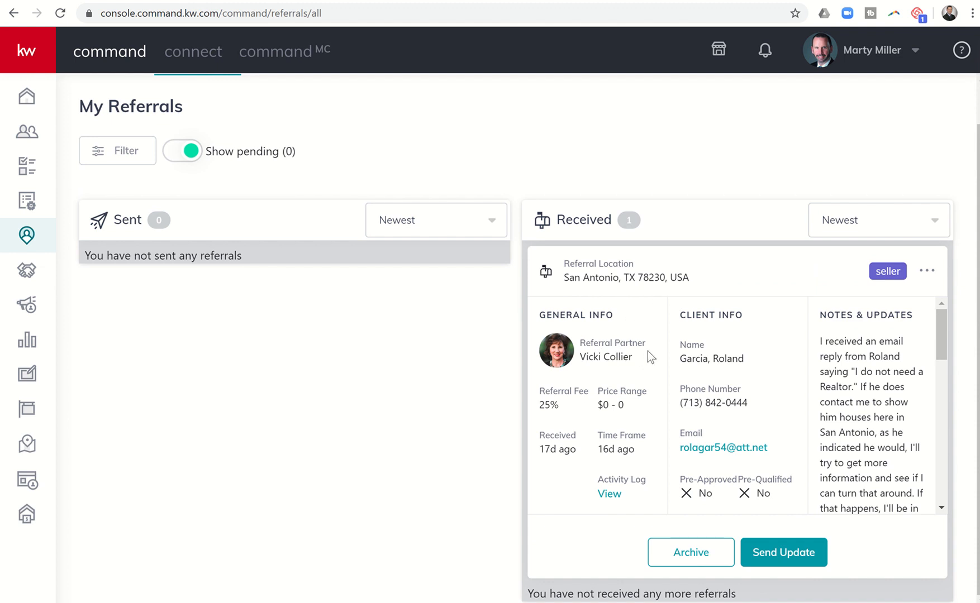
mouse_move(639, 342)
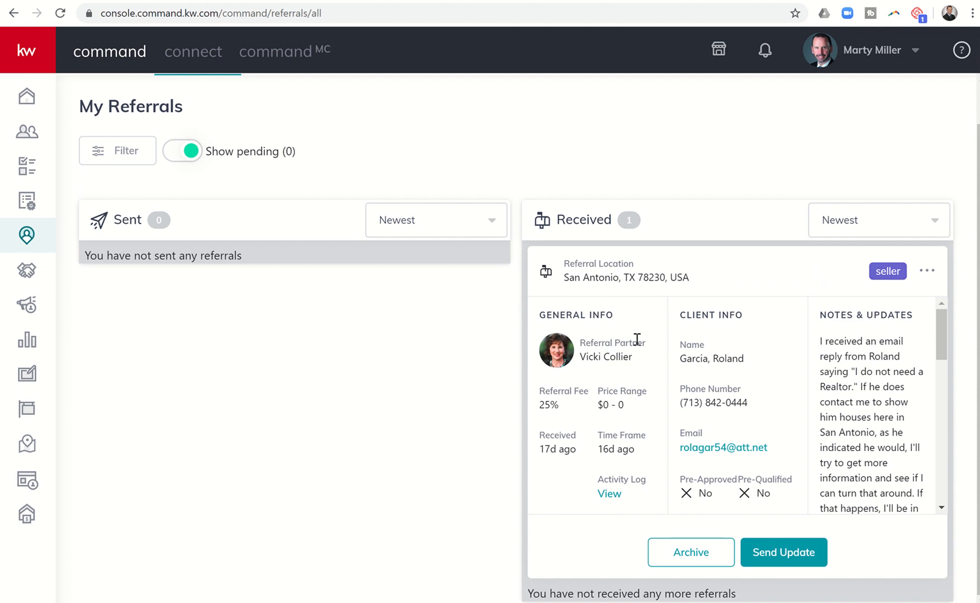
mouse_move(699, 452)
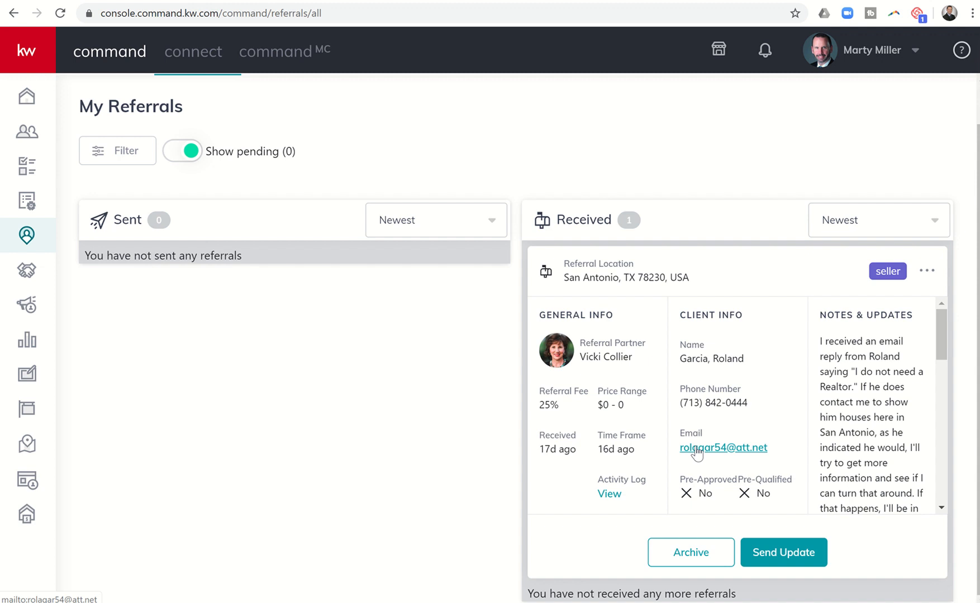
mouse_move(614, 405)
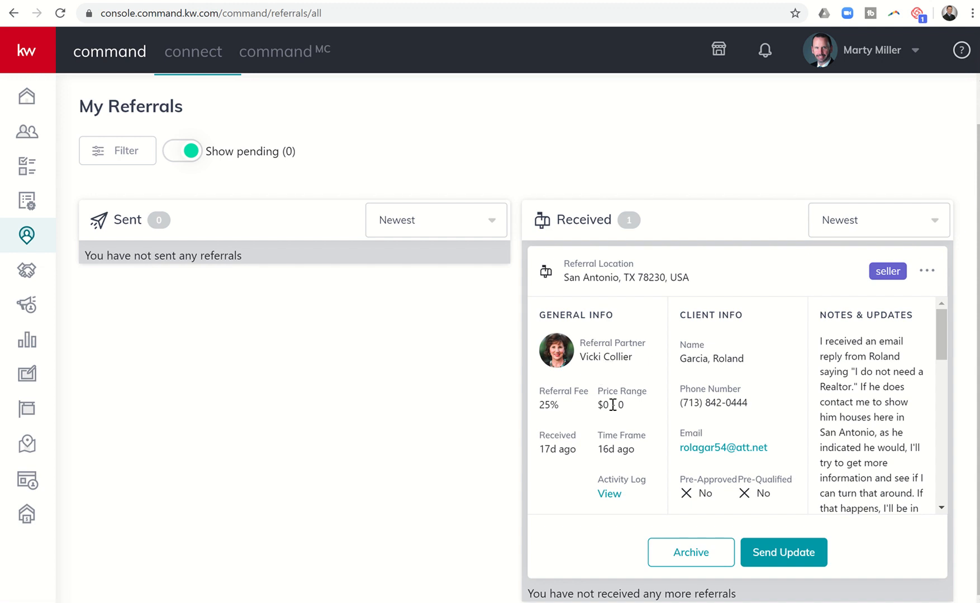
mouse_move(553, 441)
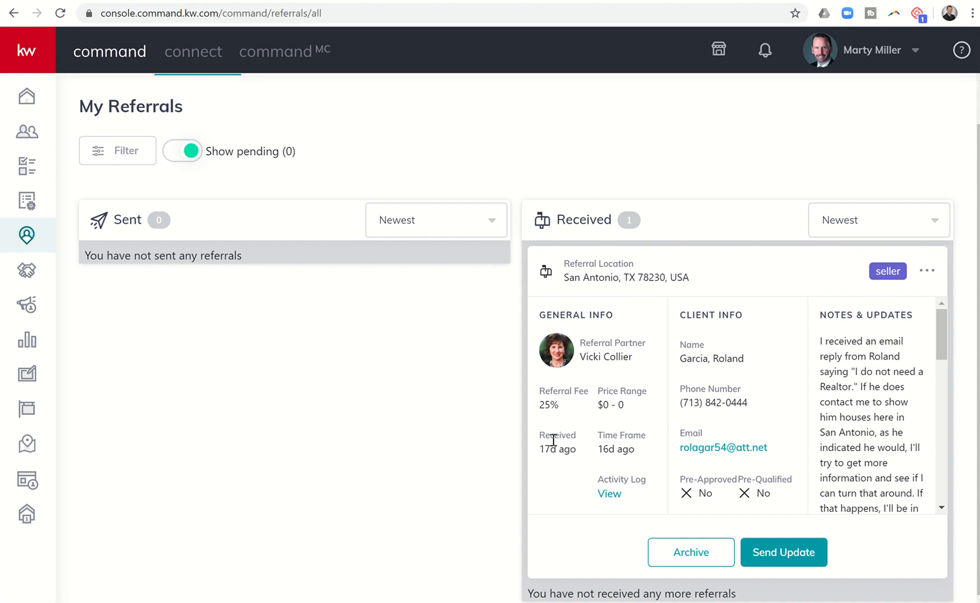
mouse_move(574, 409)
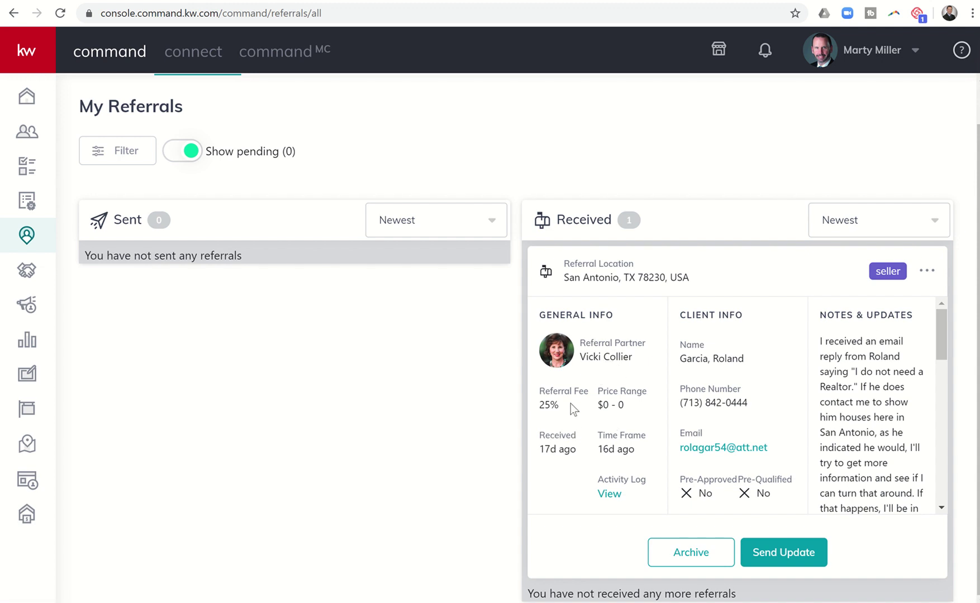
mouse_move(676, 389)
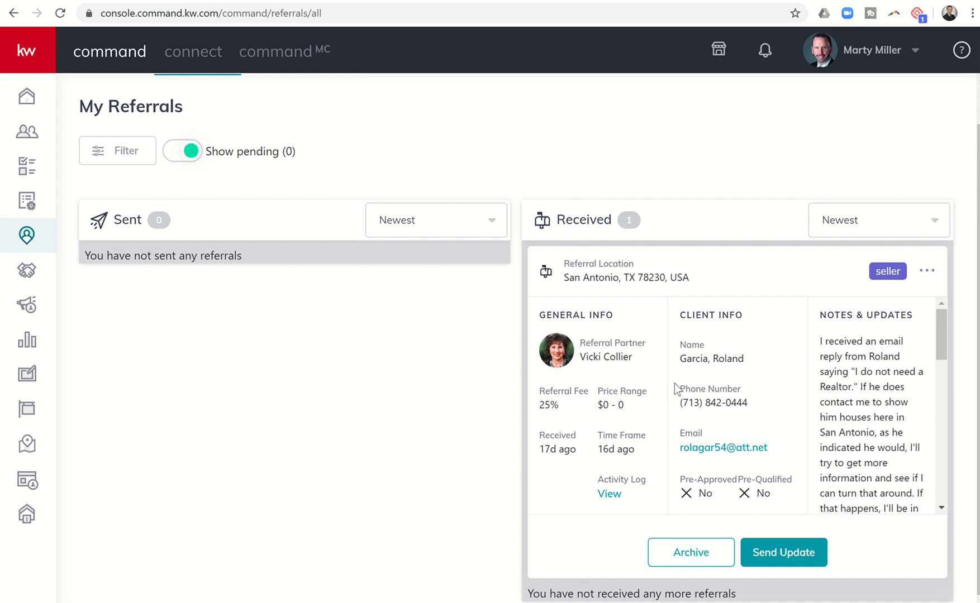
mouse_move(875, 478)
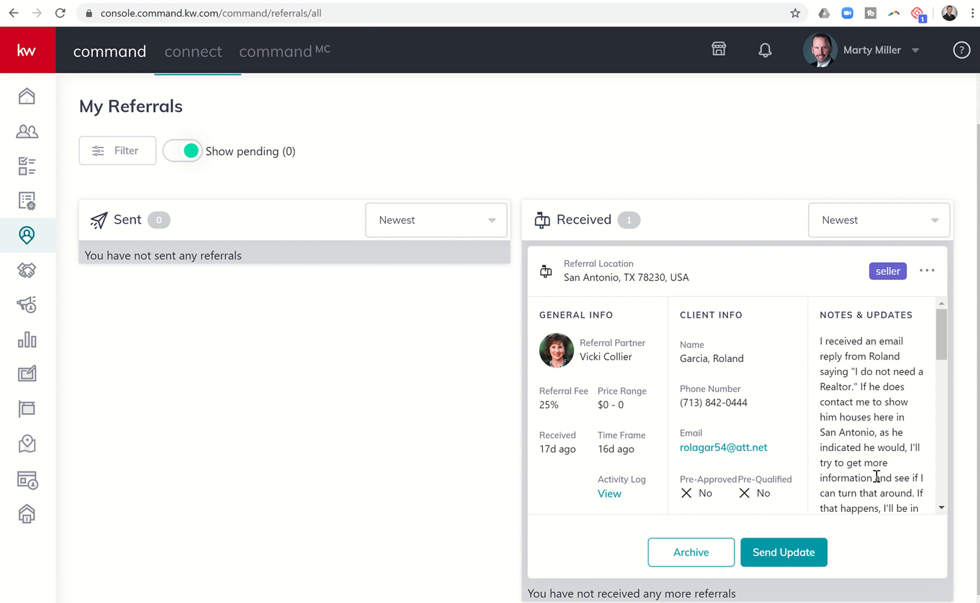
mouse_move(127, 134)
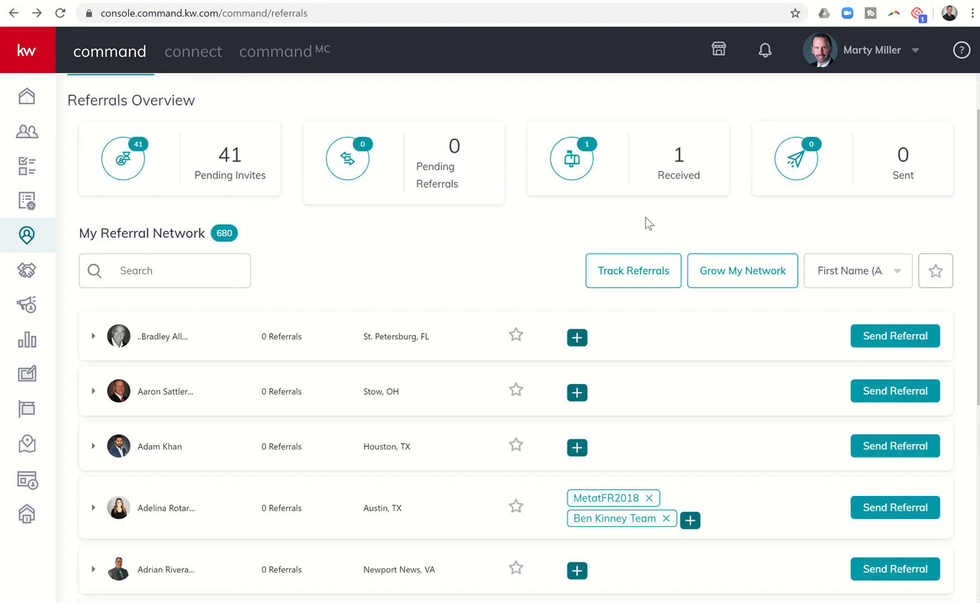
mouse_move(643, 159)
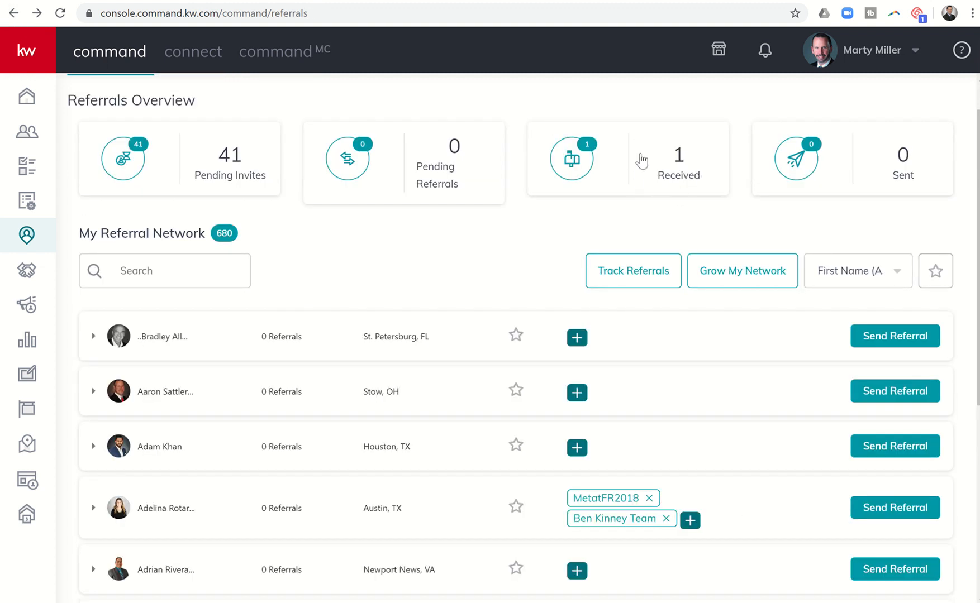
mouse_move(888, 169)
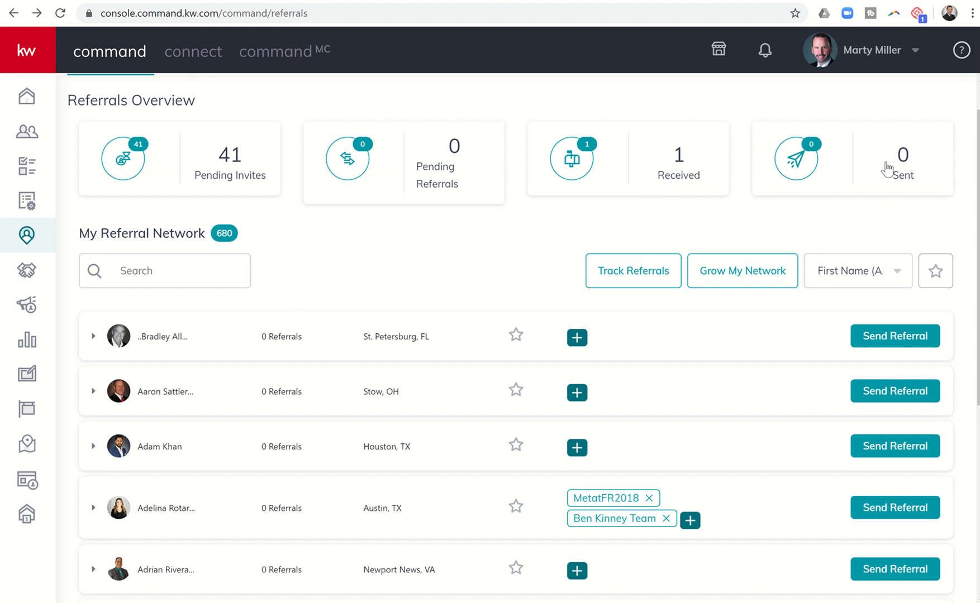
mouse_move(839, 184)
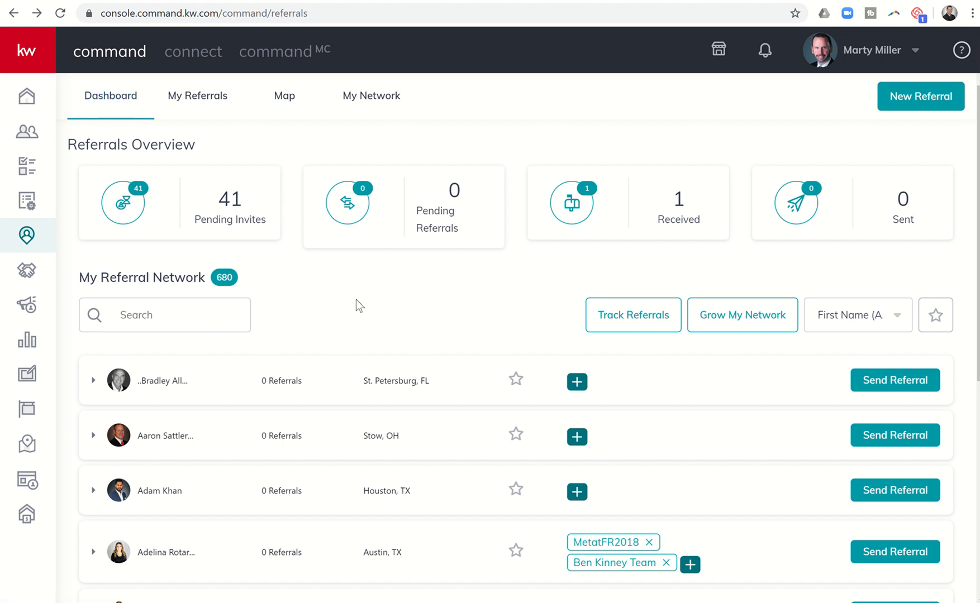
mouse_move(223, 301)
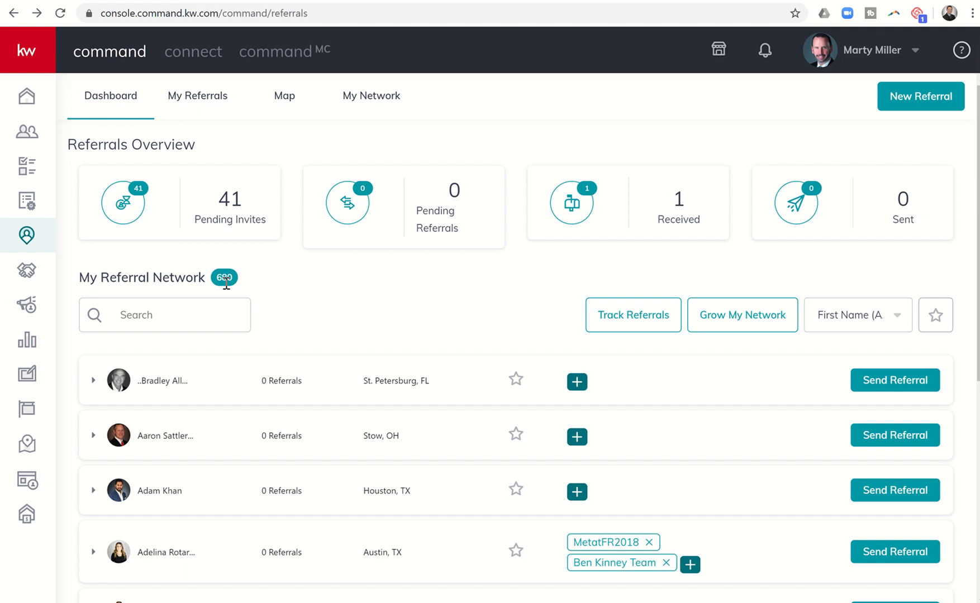
mouse_move(178, 342)
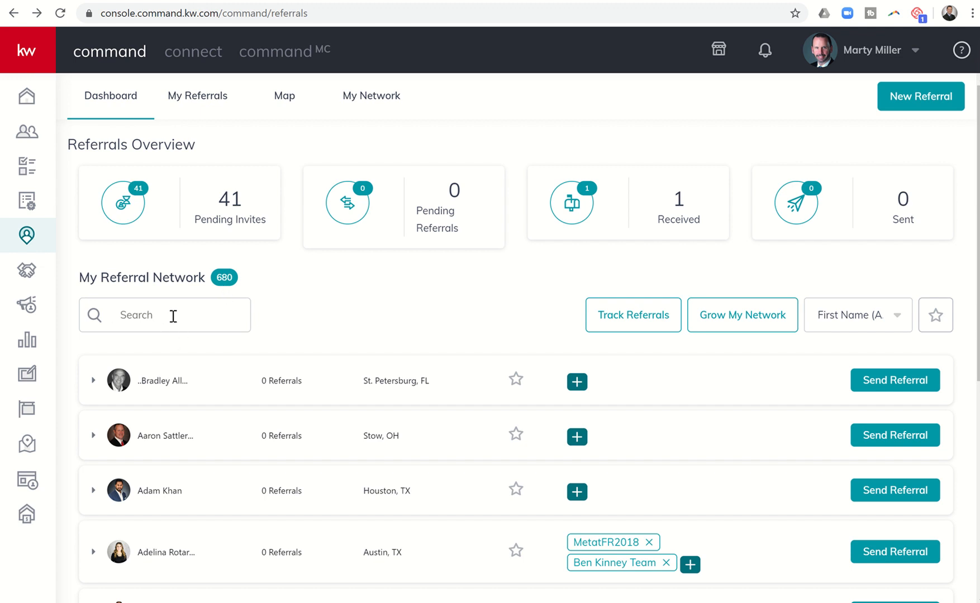
Step: Show the complete My Referral Network list via View All
scroll(down, 3)
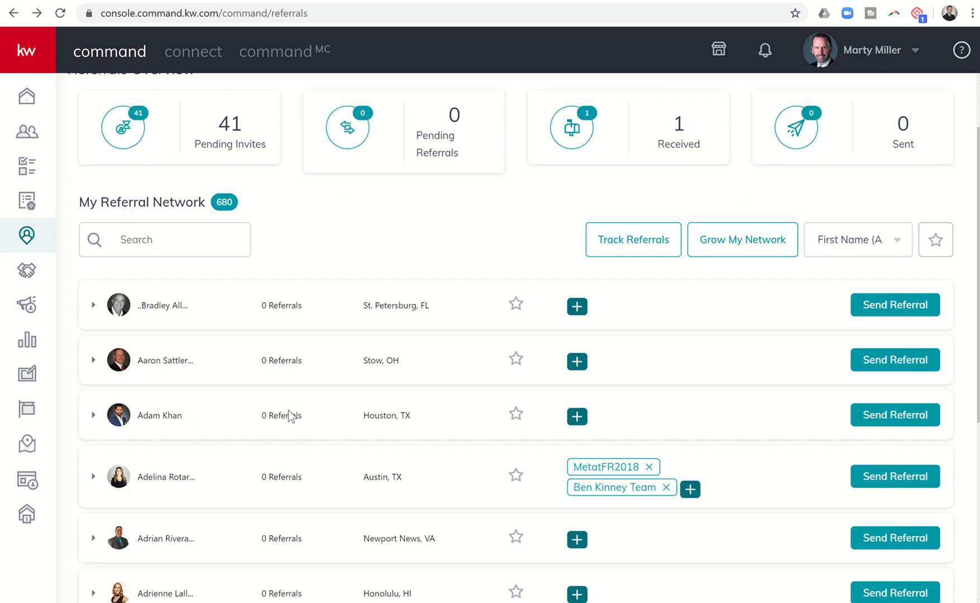
scroll(down, 3)
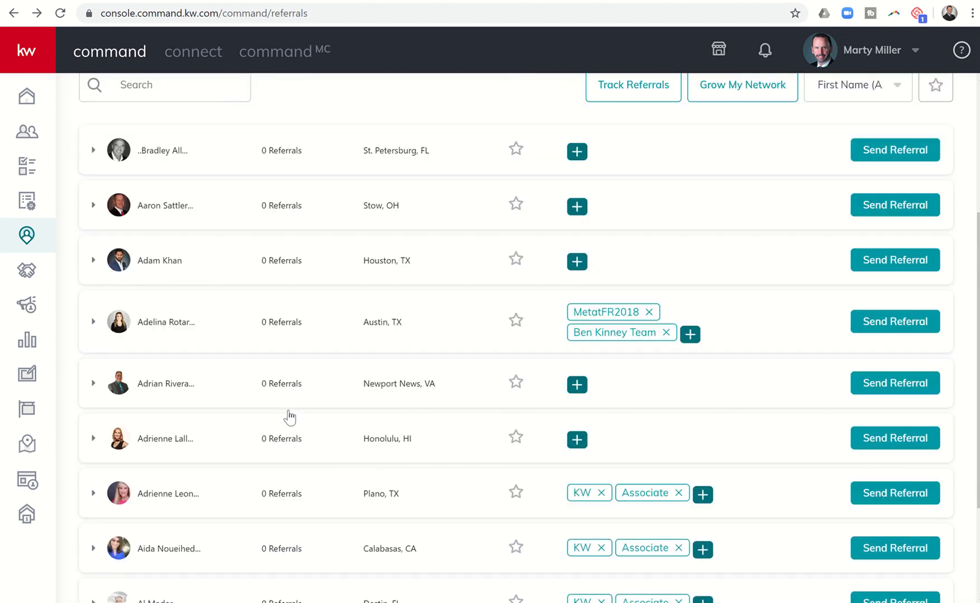
scroll(down, 3)
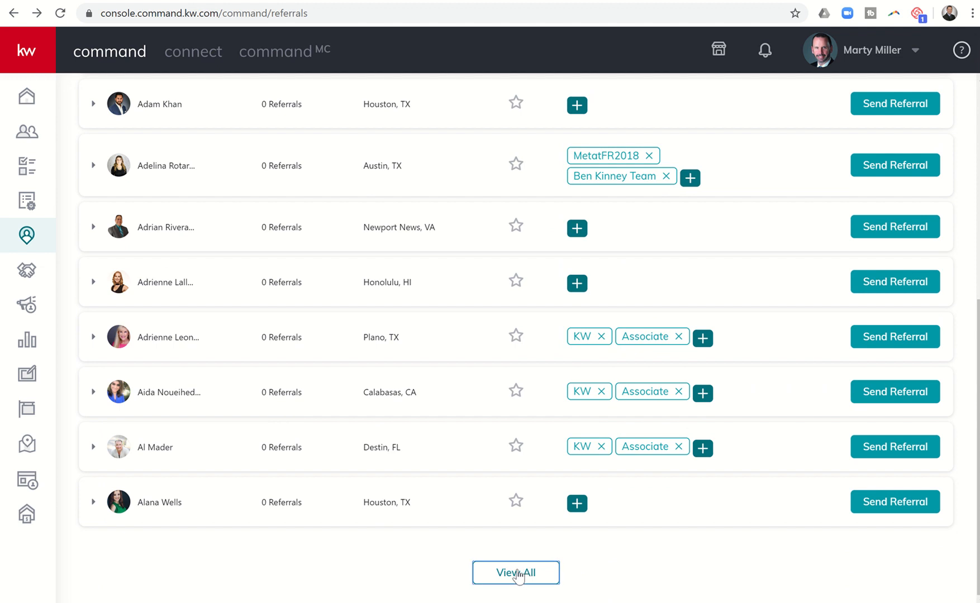
click(516, 588)
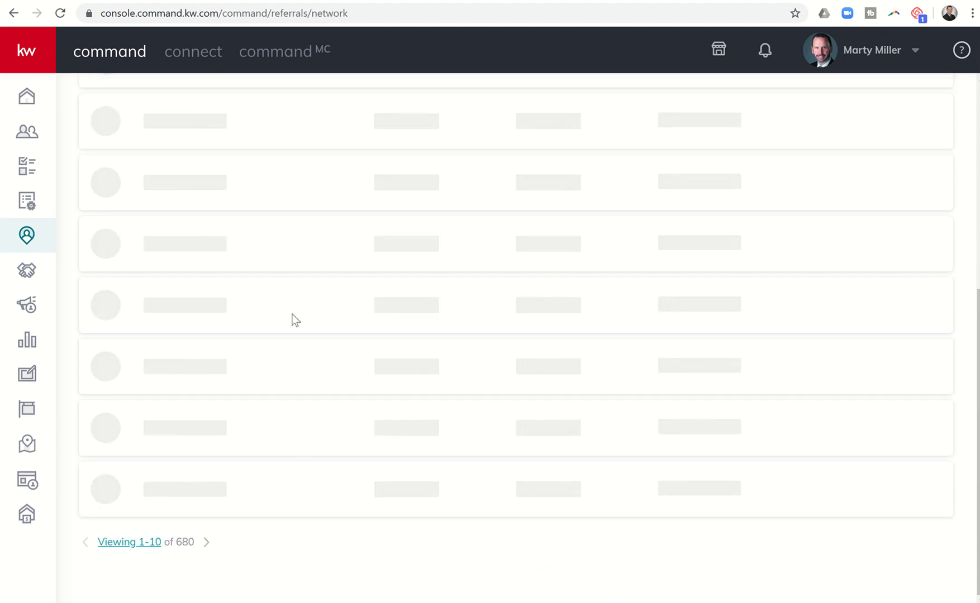
Step: Show 500 network contacts per page on My Network, then start a New Referral
click(372, 96)
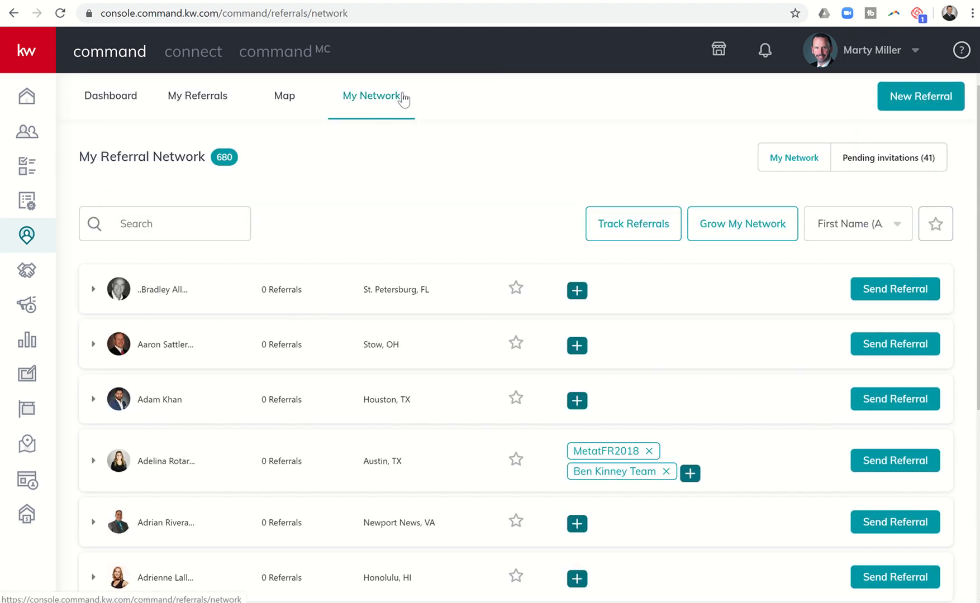
scroll(down, 3)
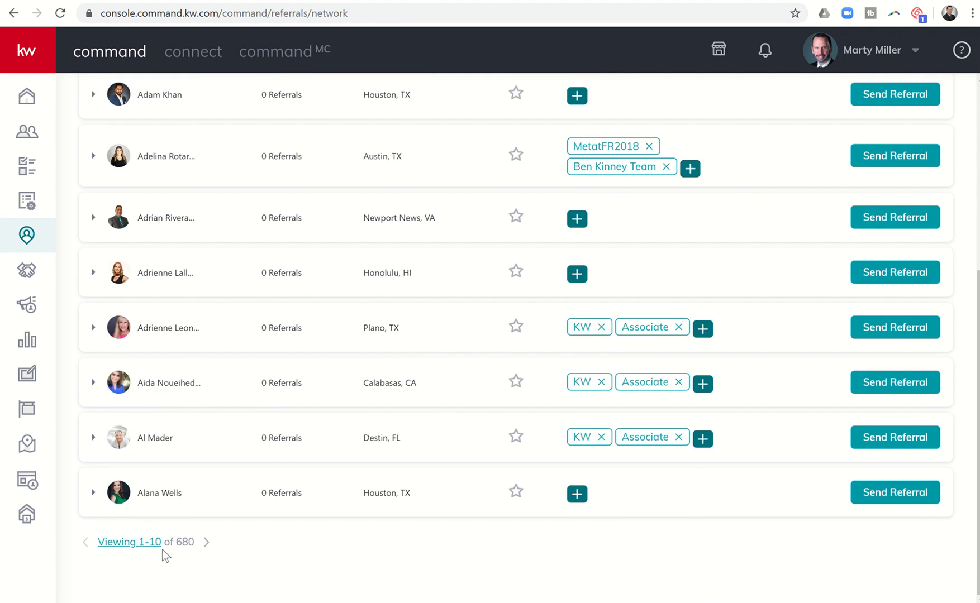
click(129, 542)
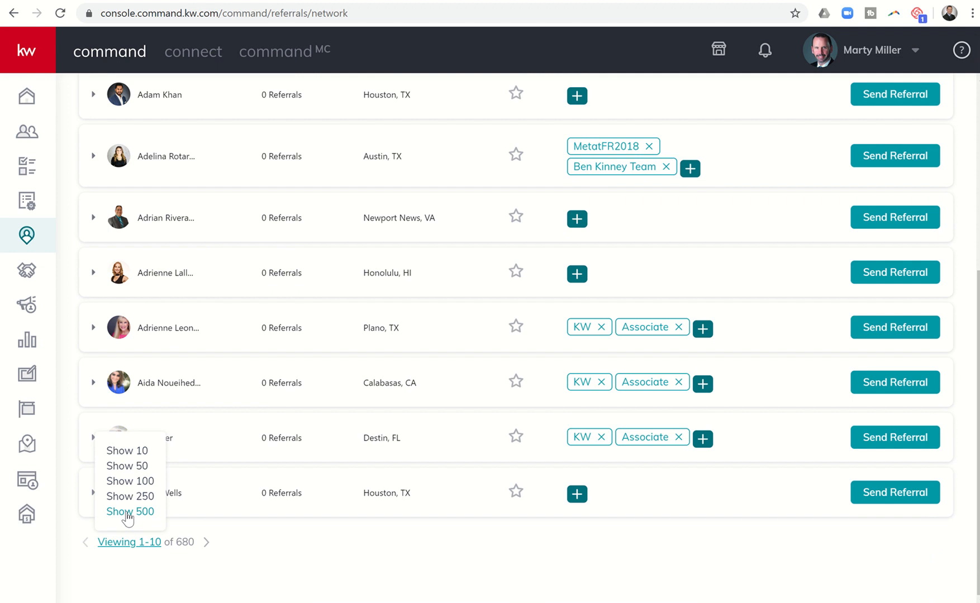
mouse_move(144, 522)
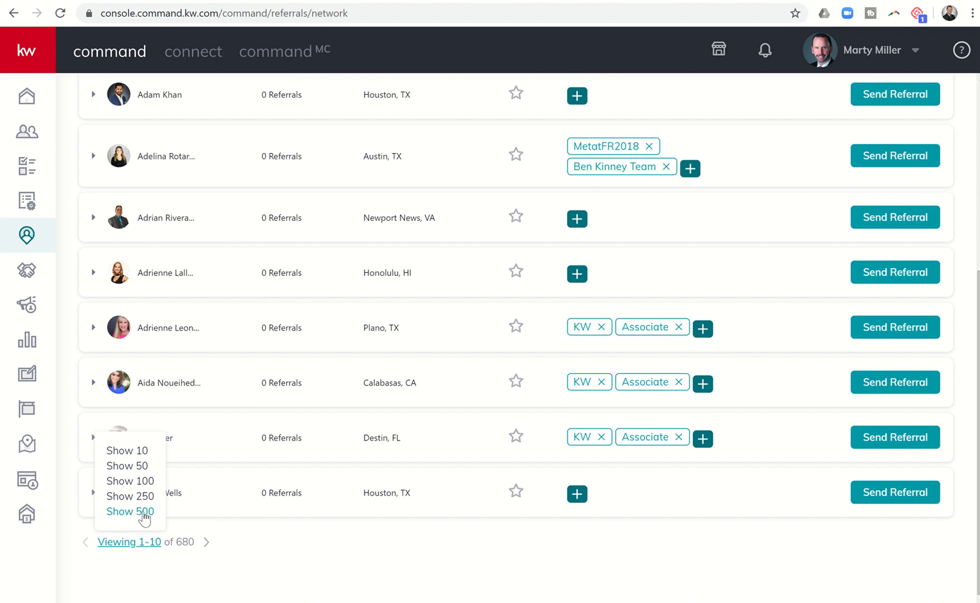
click(130, 512)
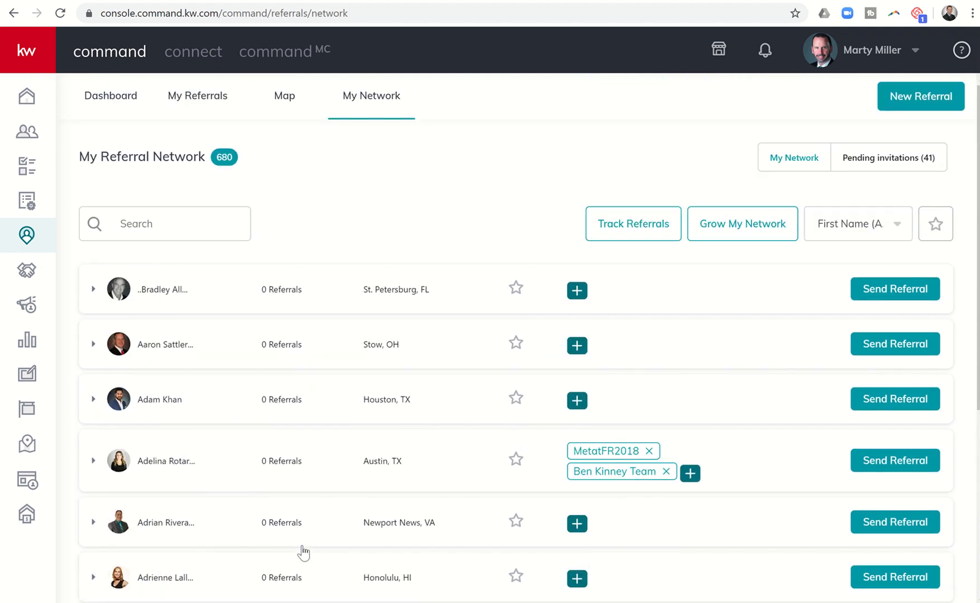
mouse_move(825, 345)
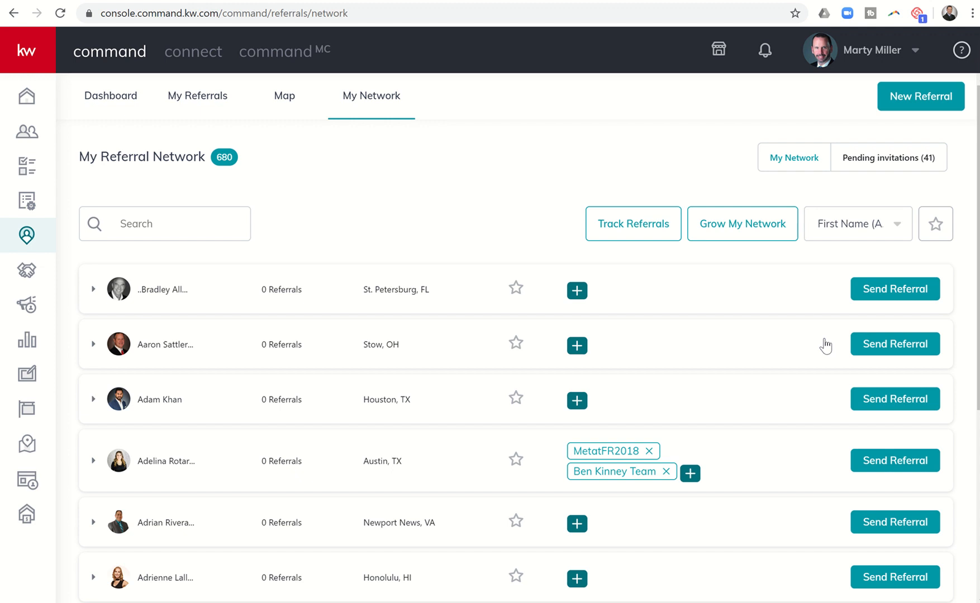
mouse_move(893, 293)
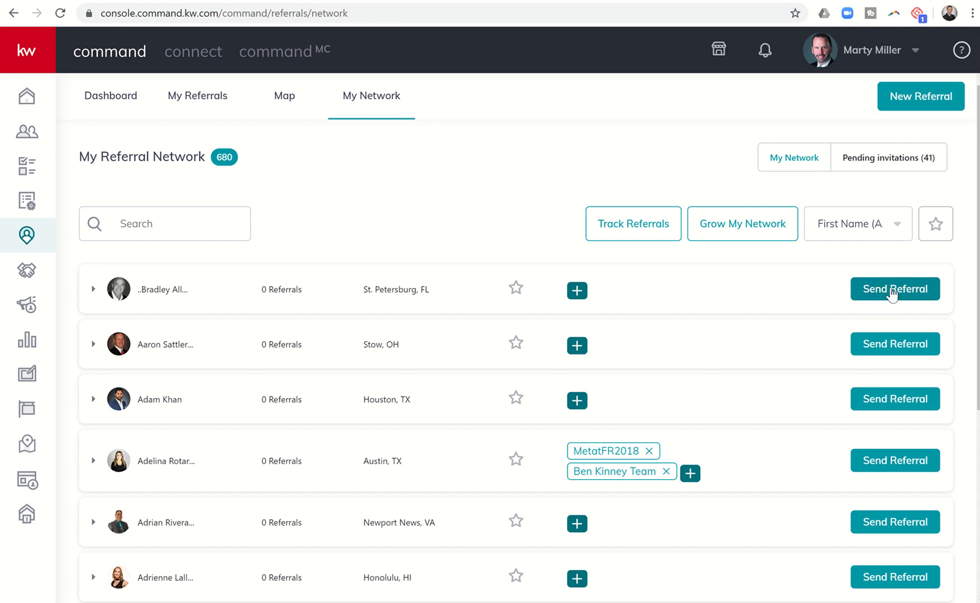
mouse_move(712, 425)
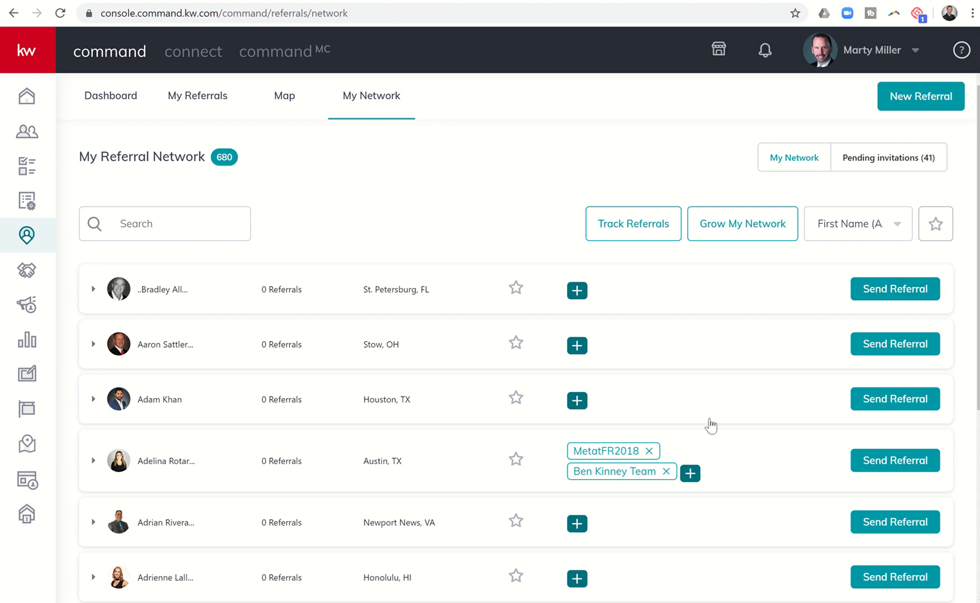
mouse_move(900, 138)
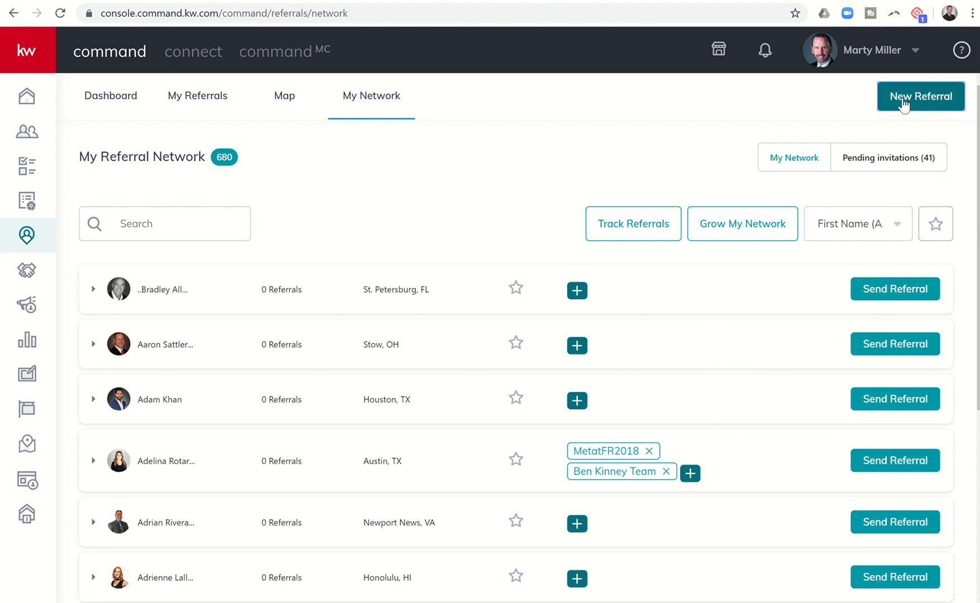
click(920, 97)
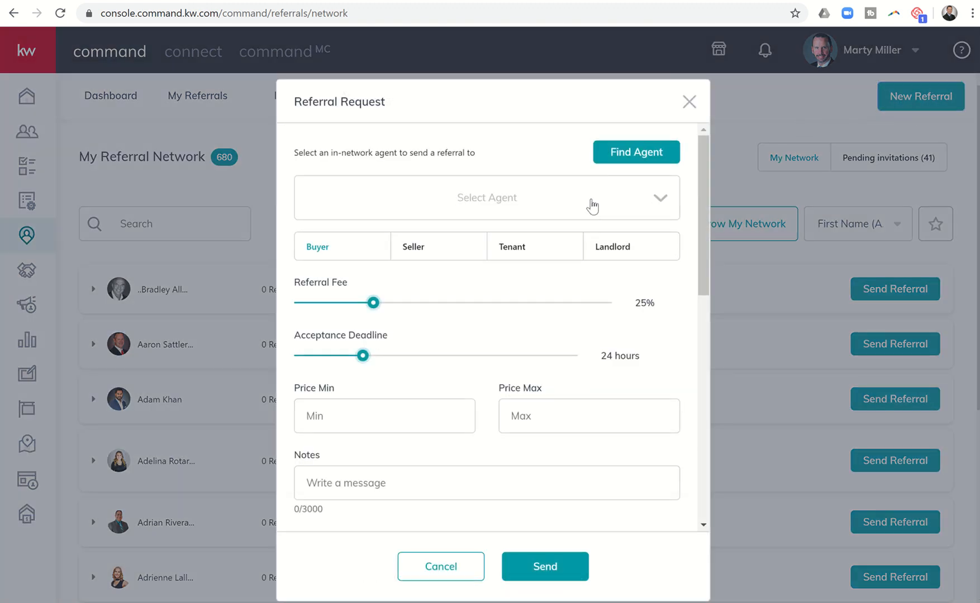
click(487, 198)
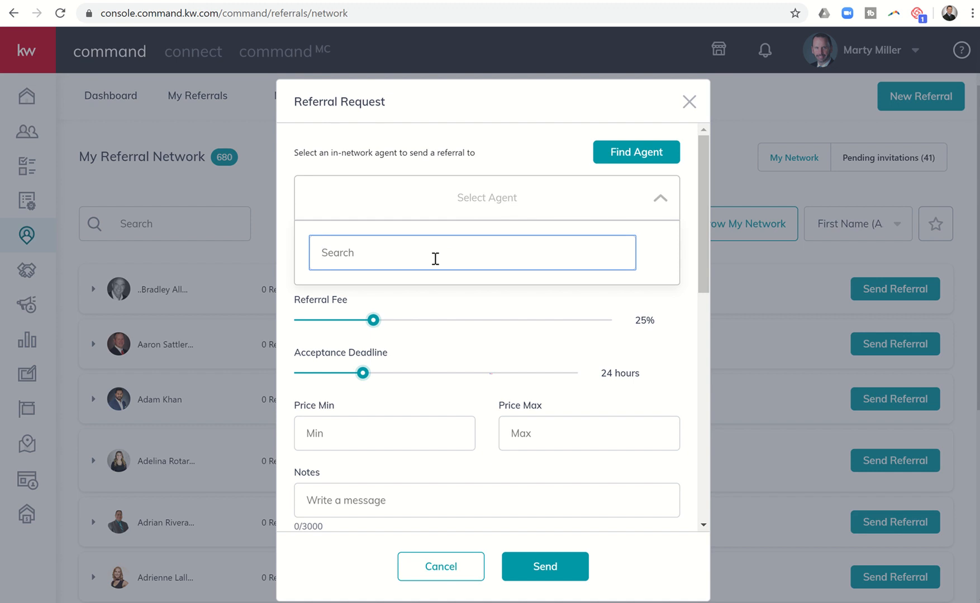
text(Randy Olive)
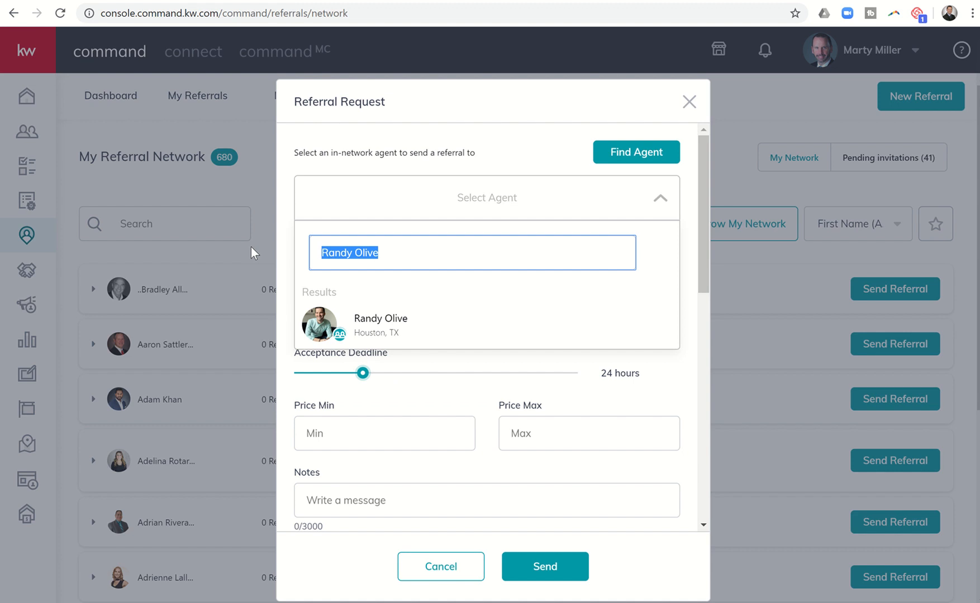
text(Bobby)
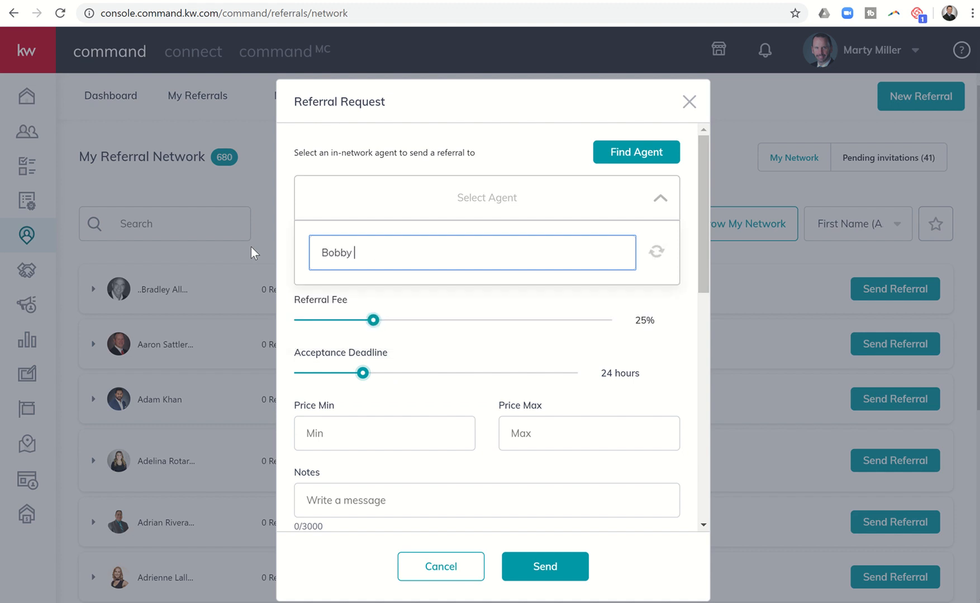
text(Moats)
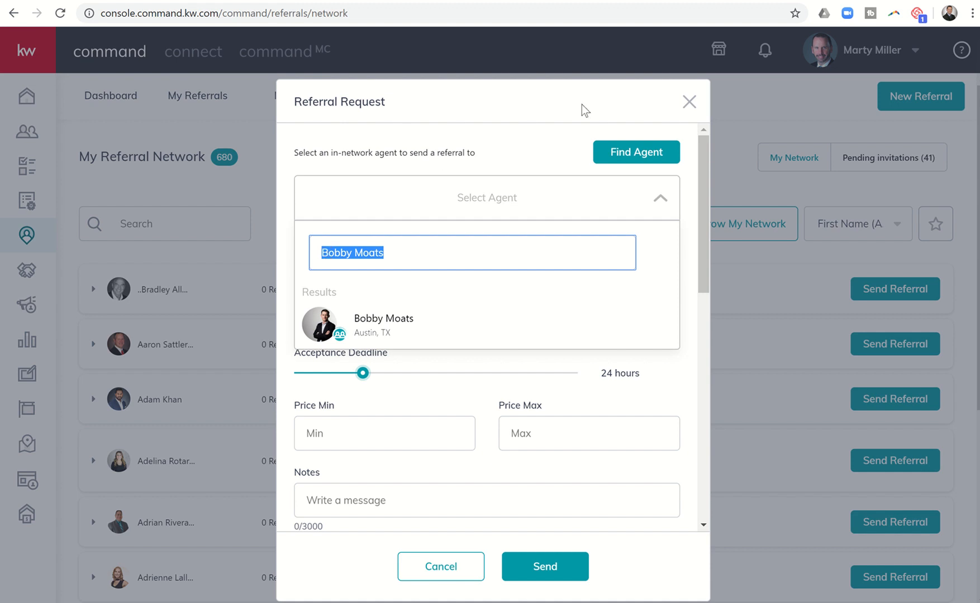
mouse_move(689, 104)
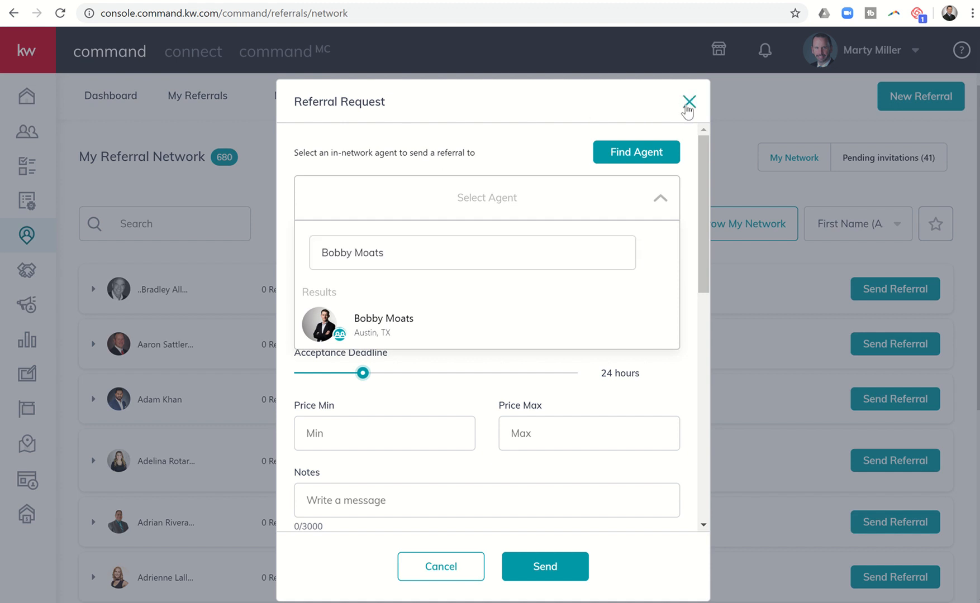
click(690, 102)
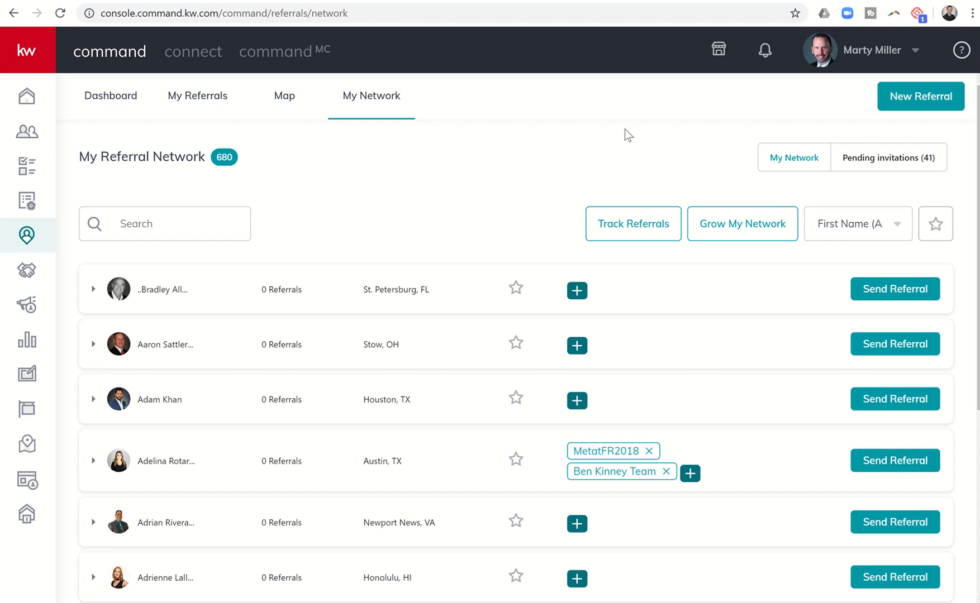
click(895, 289)
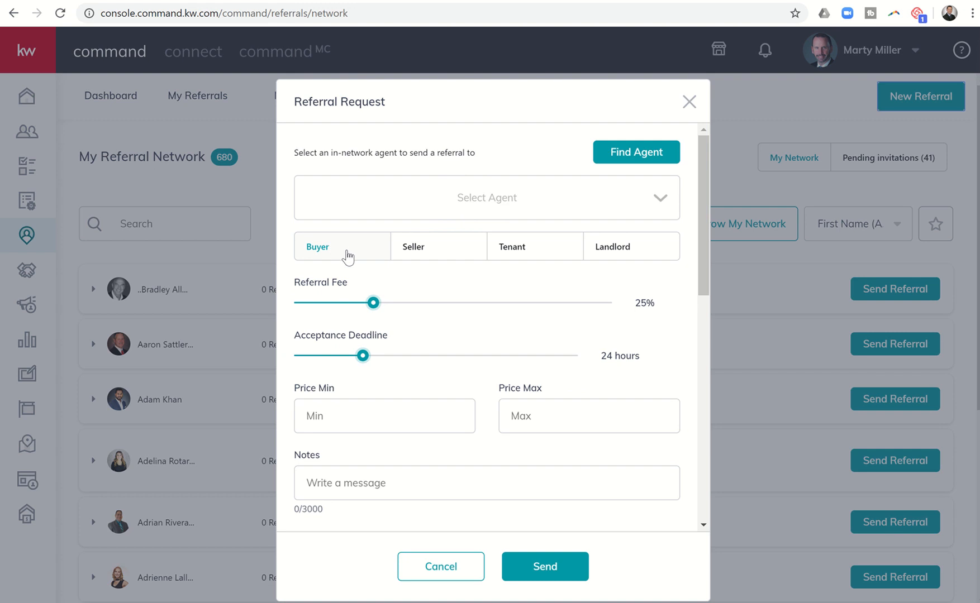
mouse_move(485, 248)
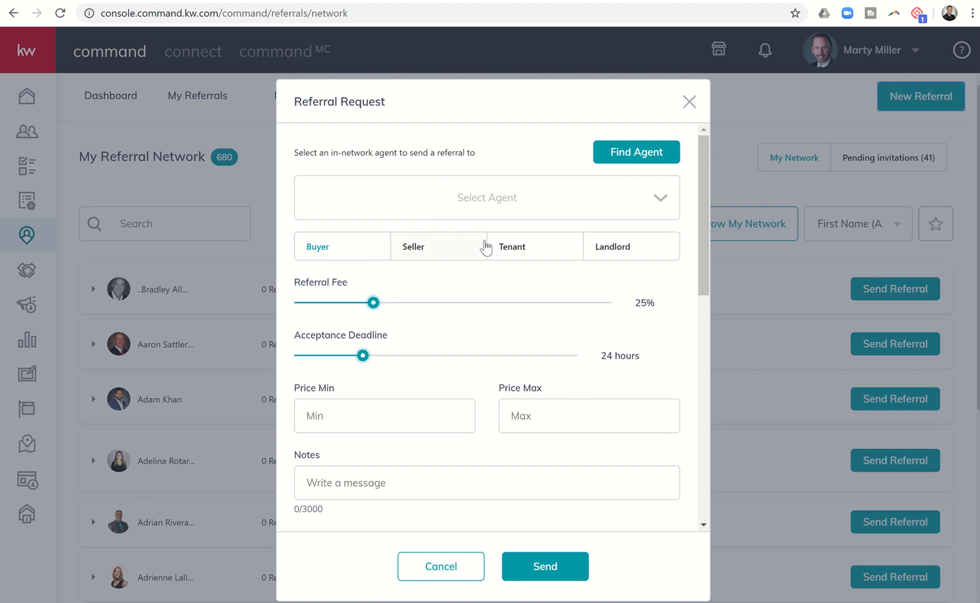
mouse_move(429, 308)
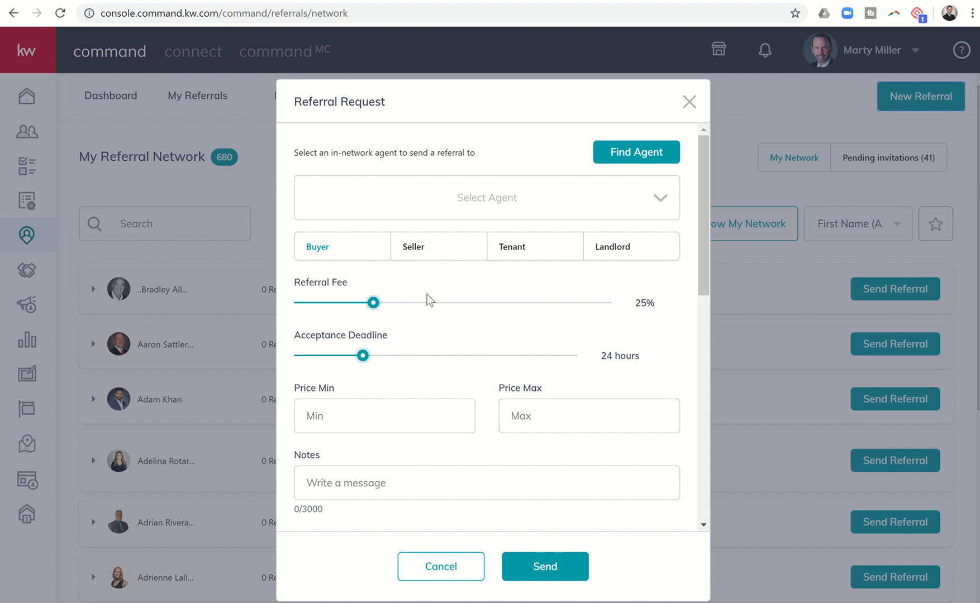
mouse_move(428, 348)
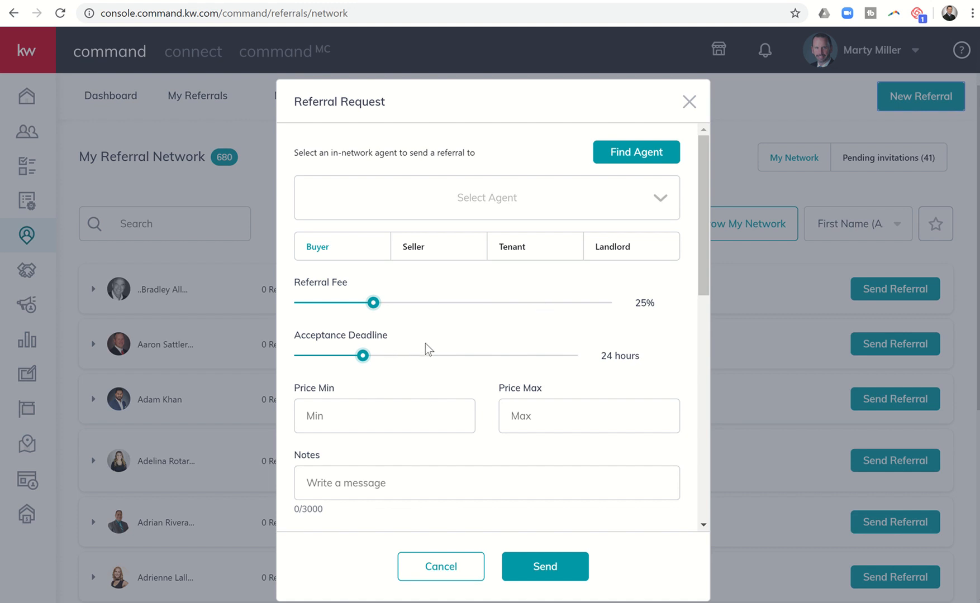
scroll(down, 3)
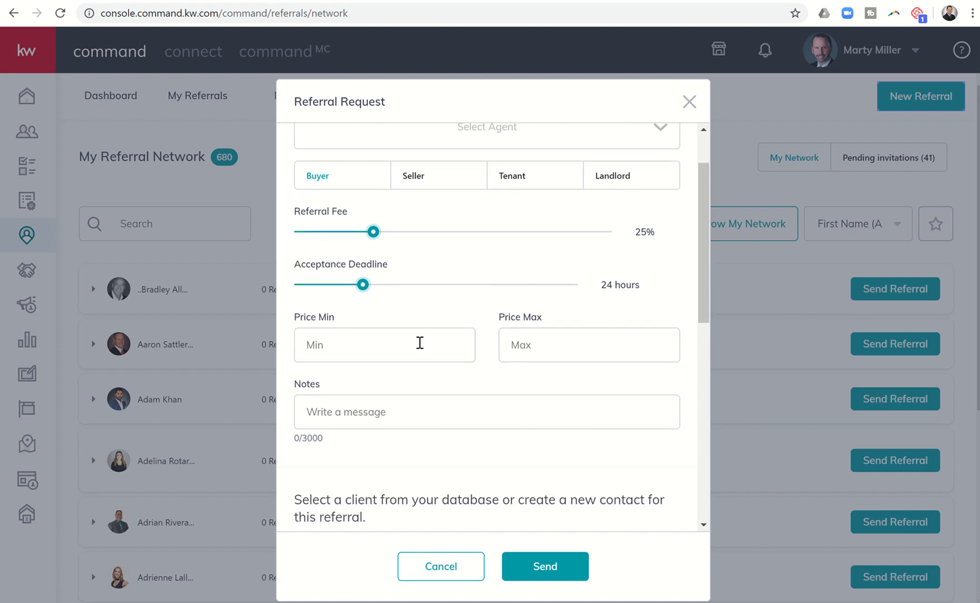
mouse_move(398, 277)
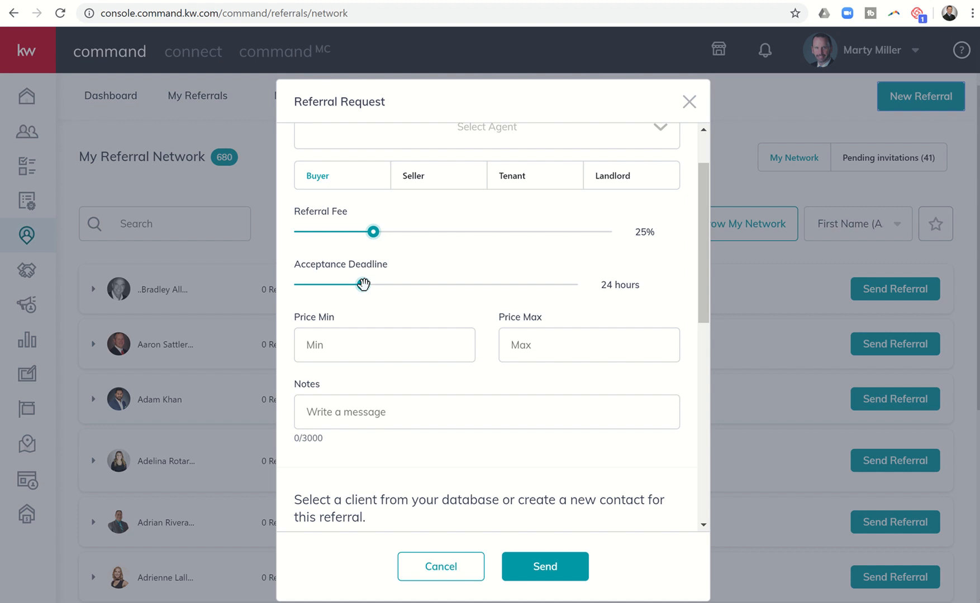
drag(364, 285, 334, 284)
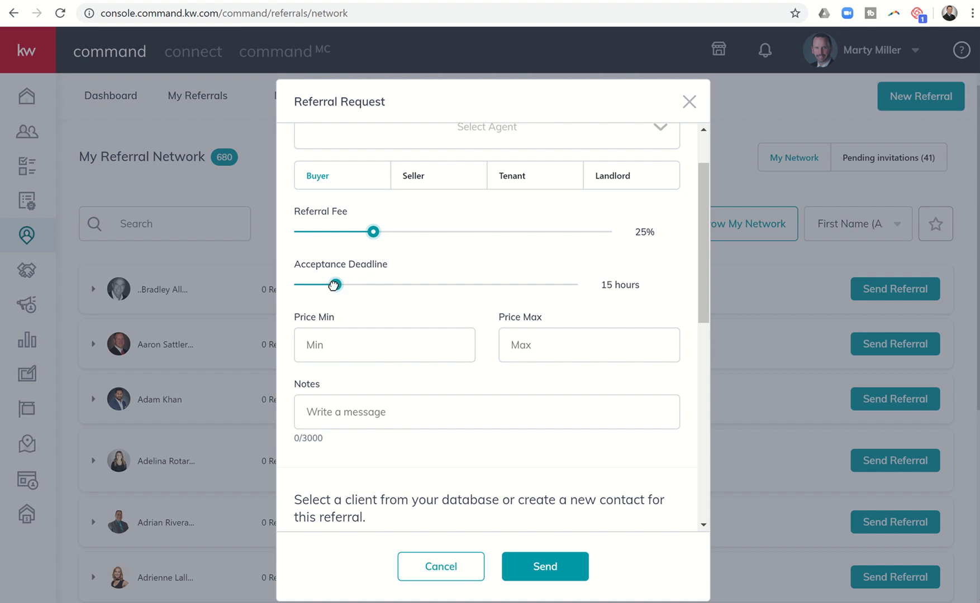
drag(335, 285, 307, 284)
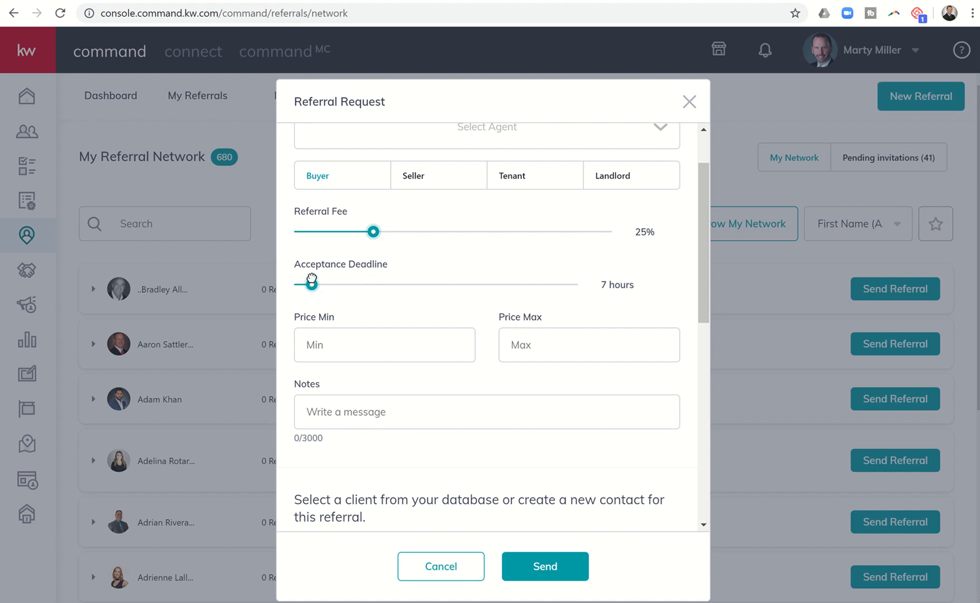
drag(307, 284, 305, 283)
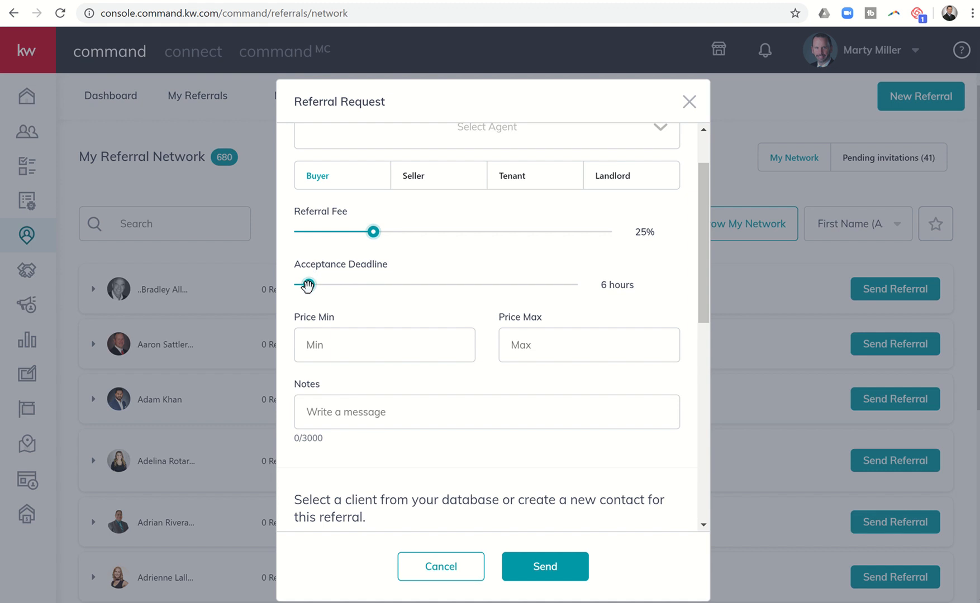
mouse_move(331, 347)
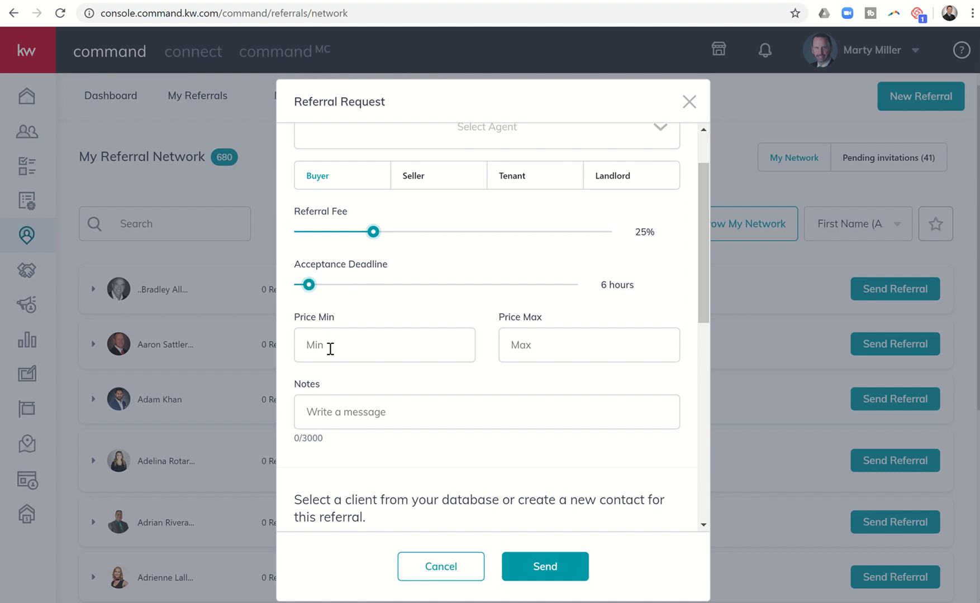
mouse_move(550, 355)
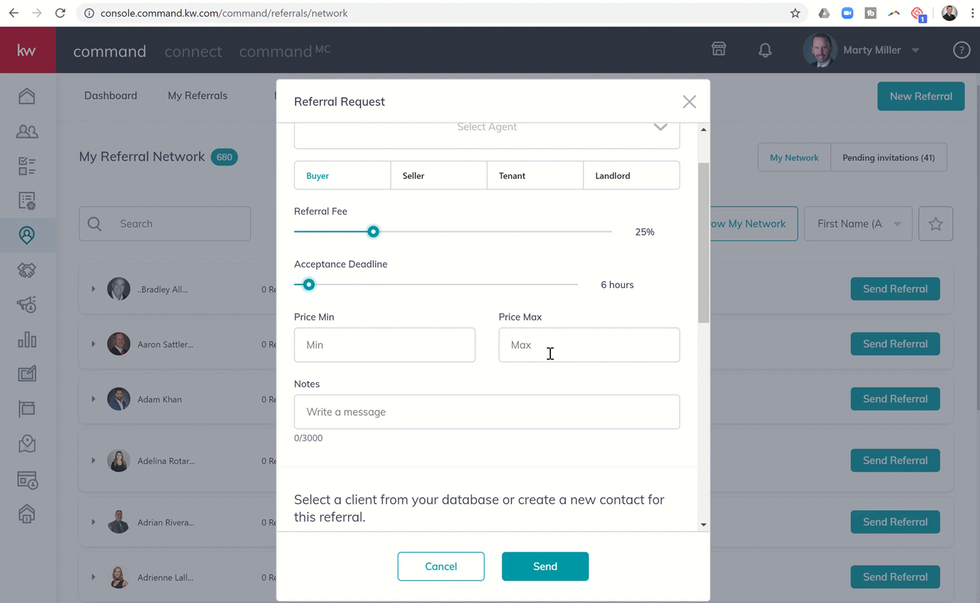
mouse_move(543, 345)
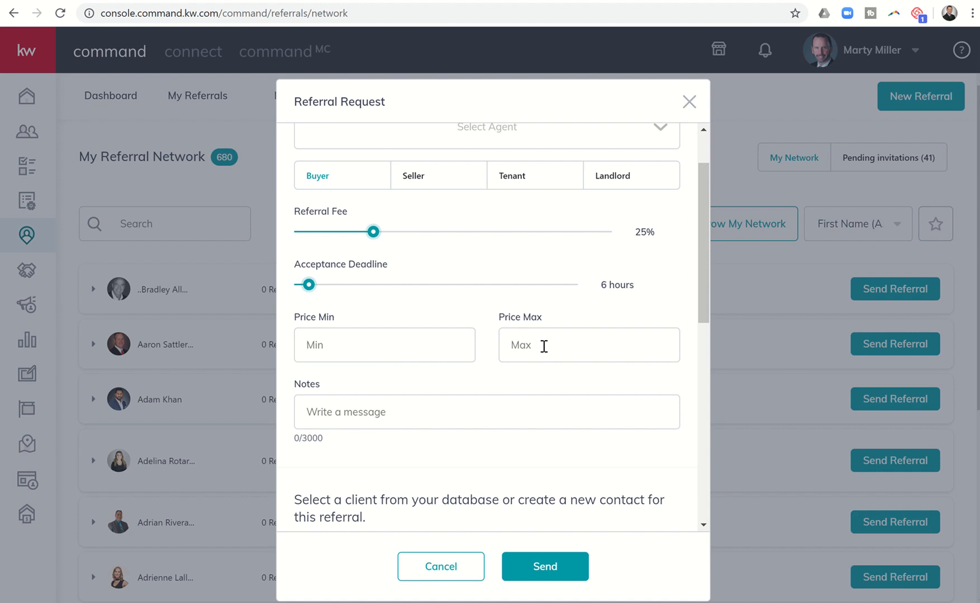
mouse_move(442, 426)
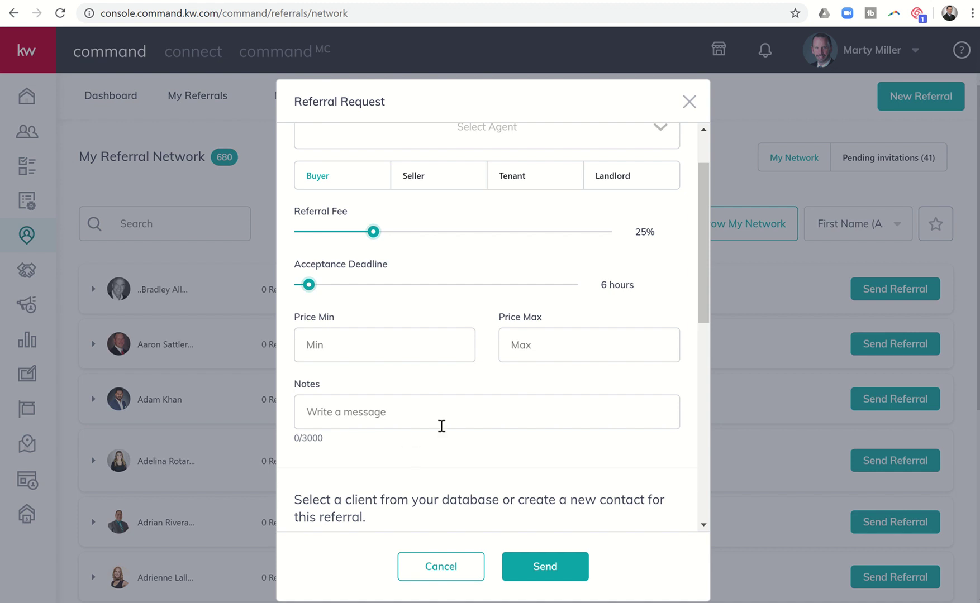
mouse_move(704, 97)
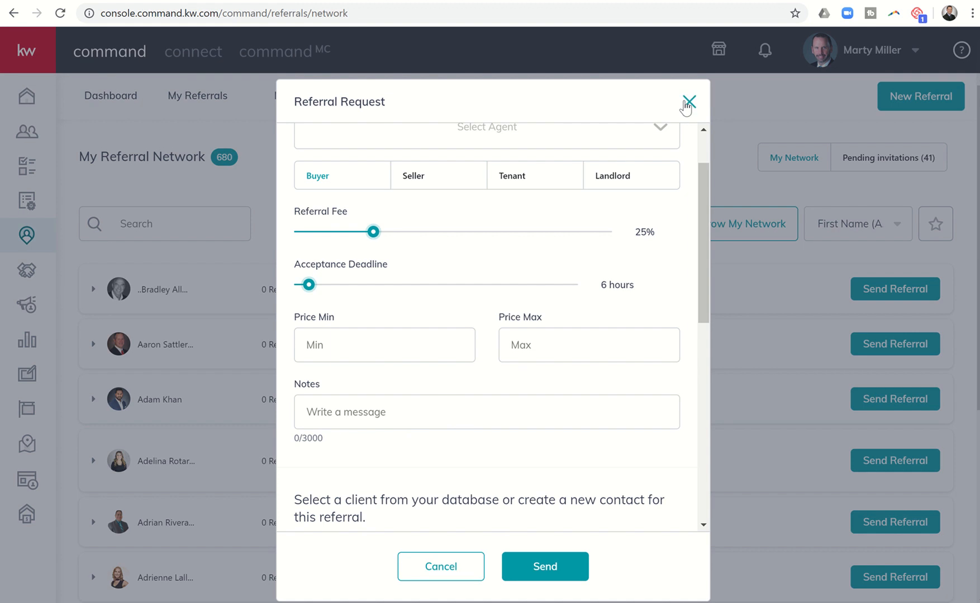
click(688, 101)
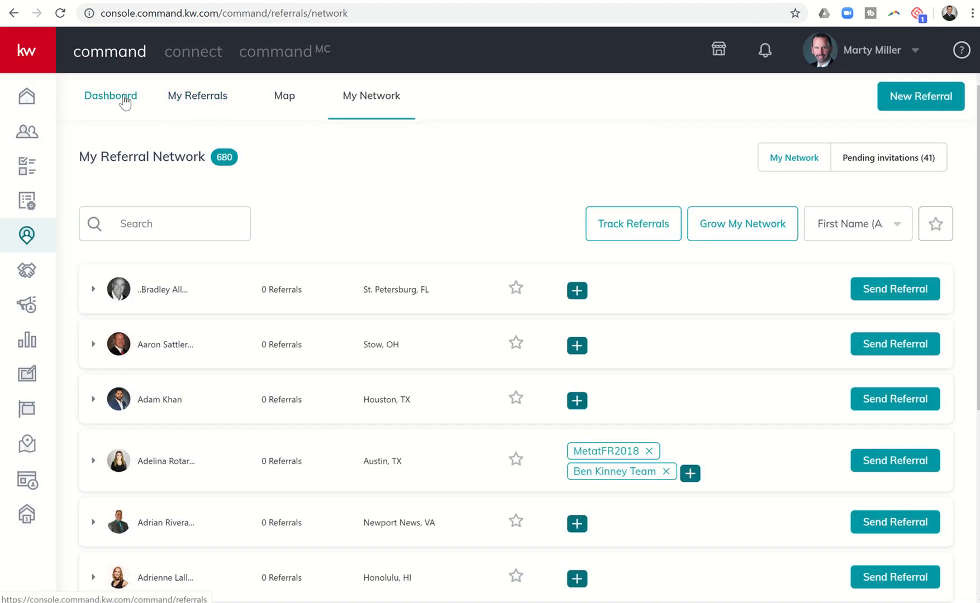
click(110, 96)
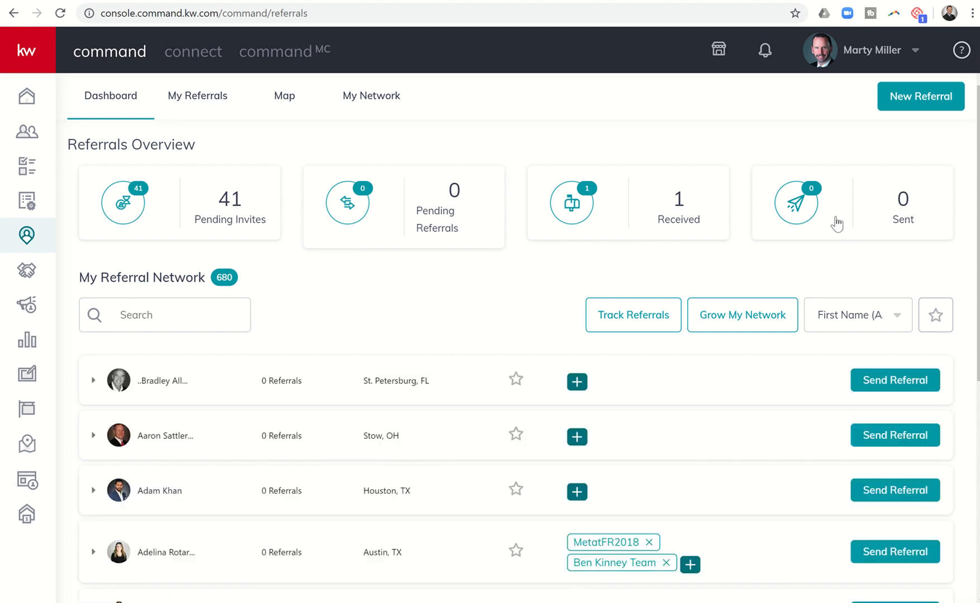
mouse_move(208, 103)
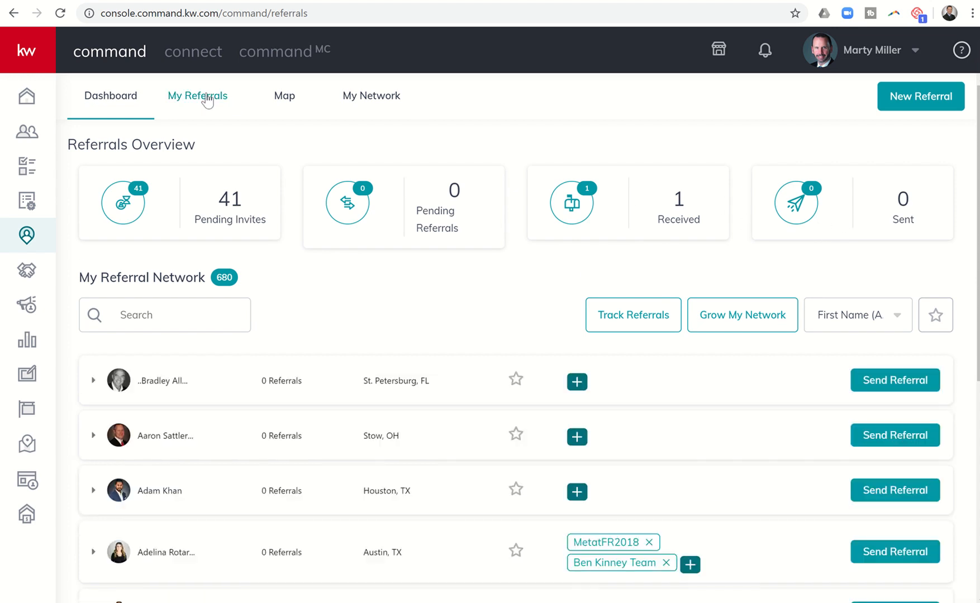
click(197, 96)
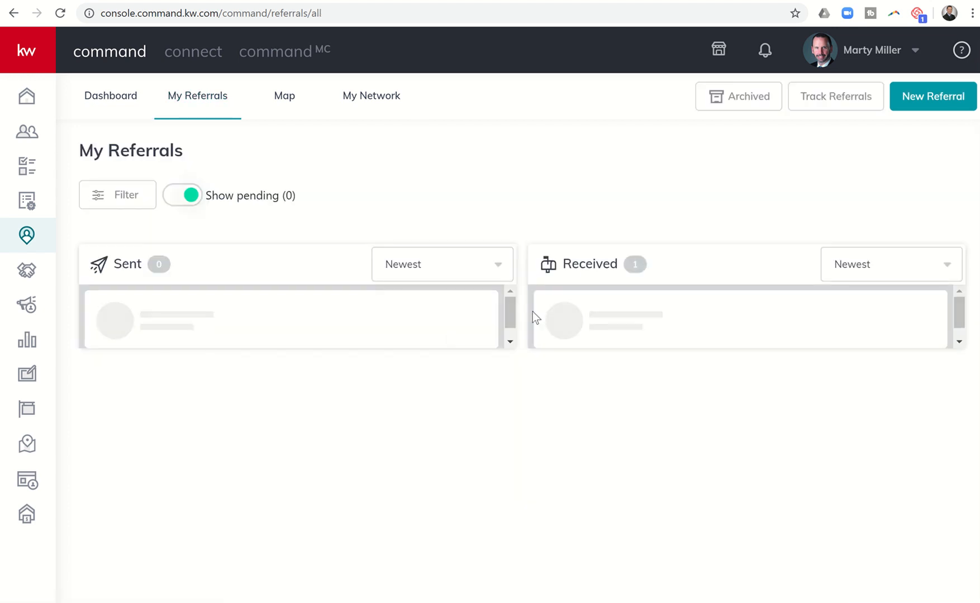
mouse_move(297, 144)
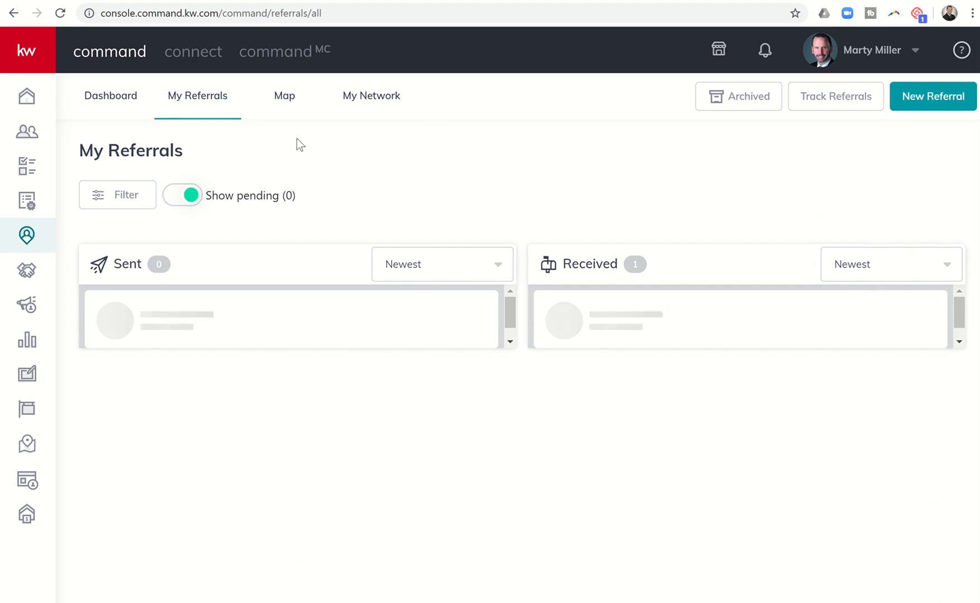
mouse_move(367, 139)
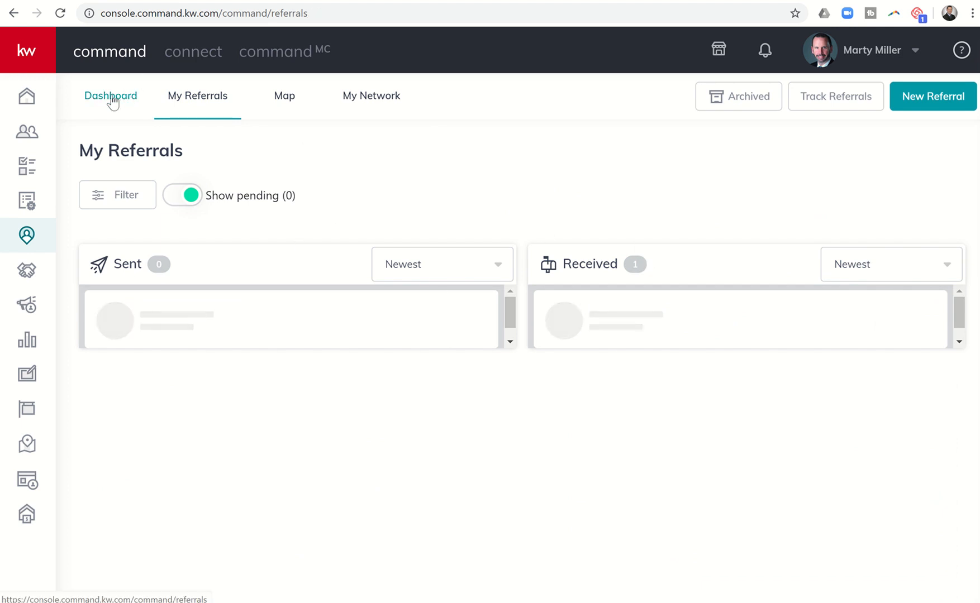
click(111, 96)
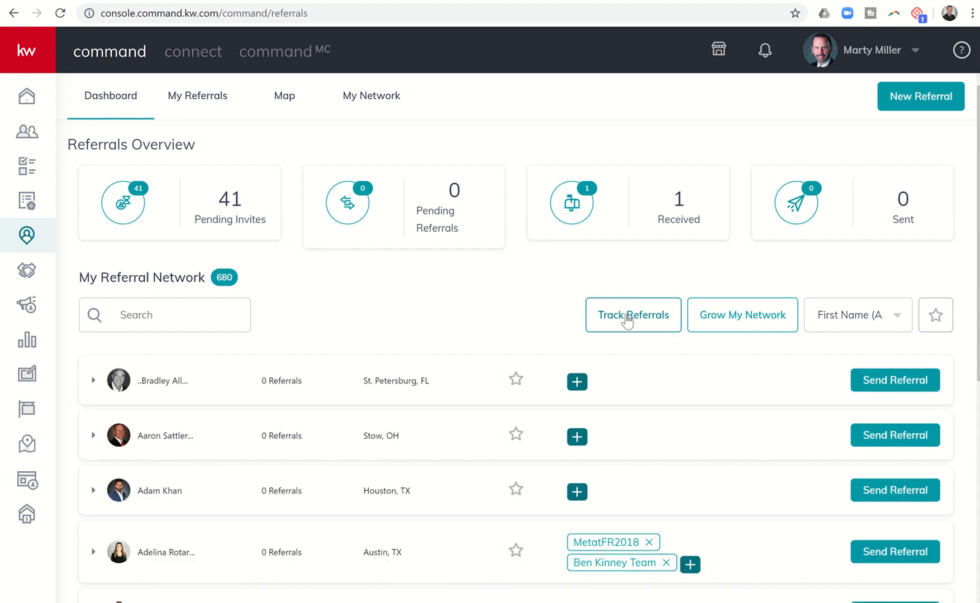
click(633, 315)
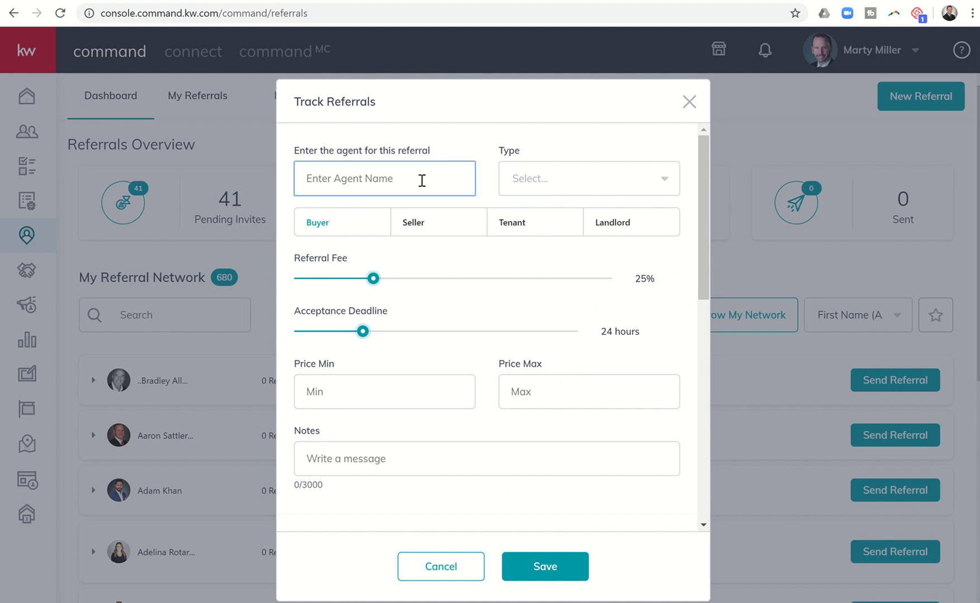
Step: Enter agent 'Johnny EXP' and view the Incoming/Outgoing referral type options
text(Johnny E)
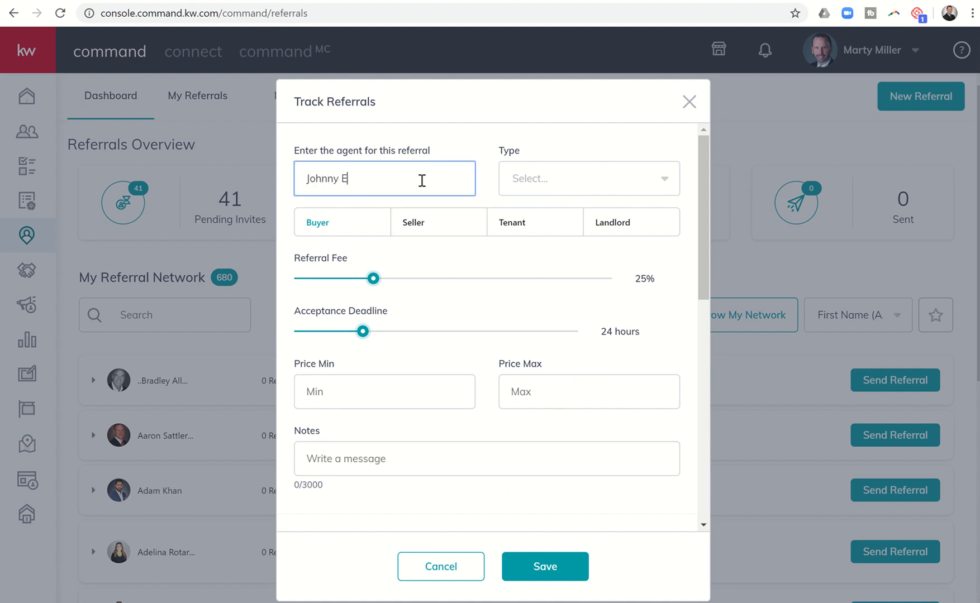
text(XP)
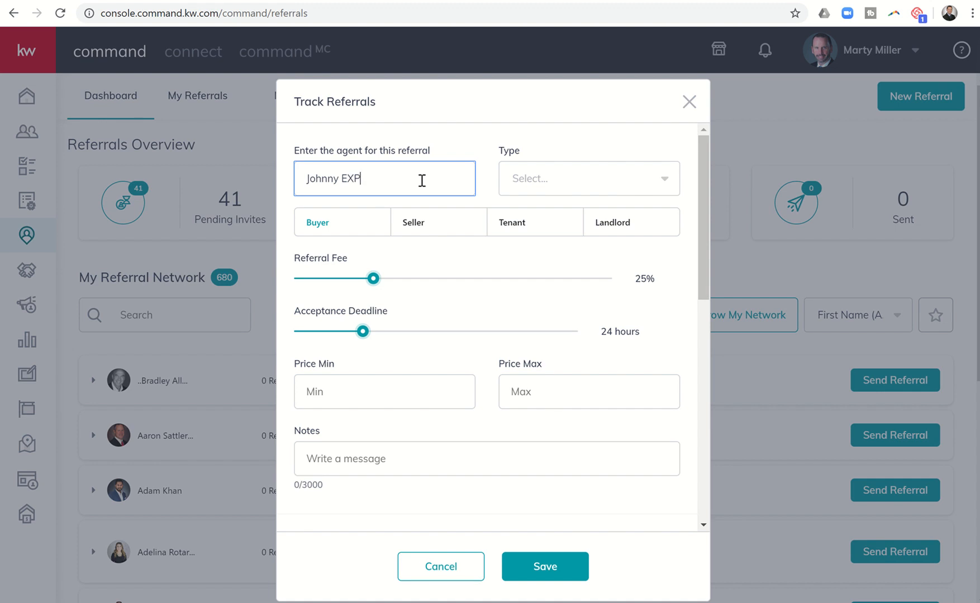
click(589, 179)
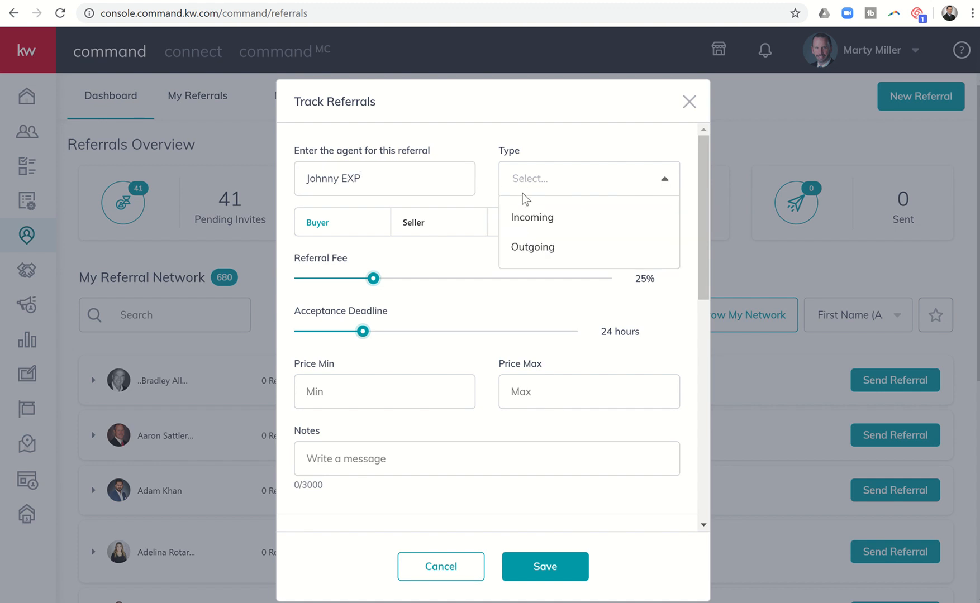
mouse_move(559, 237)
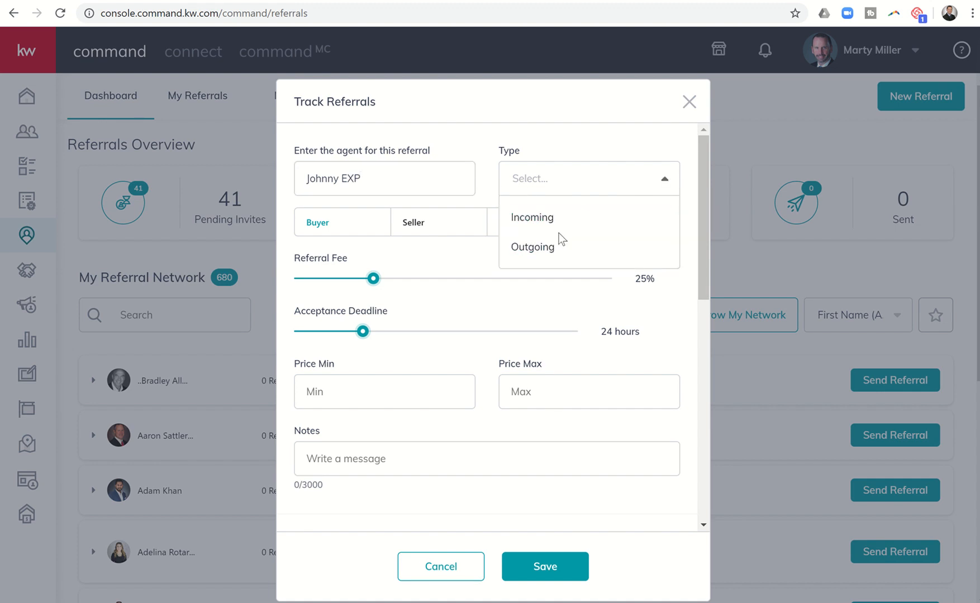
mouse_move(529, 247)
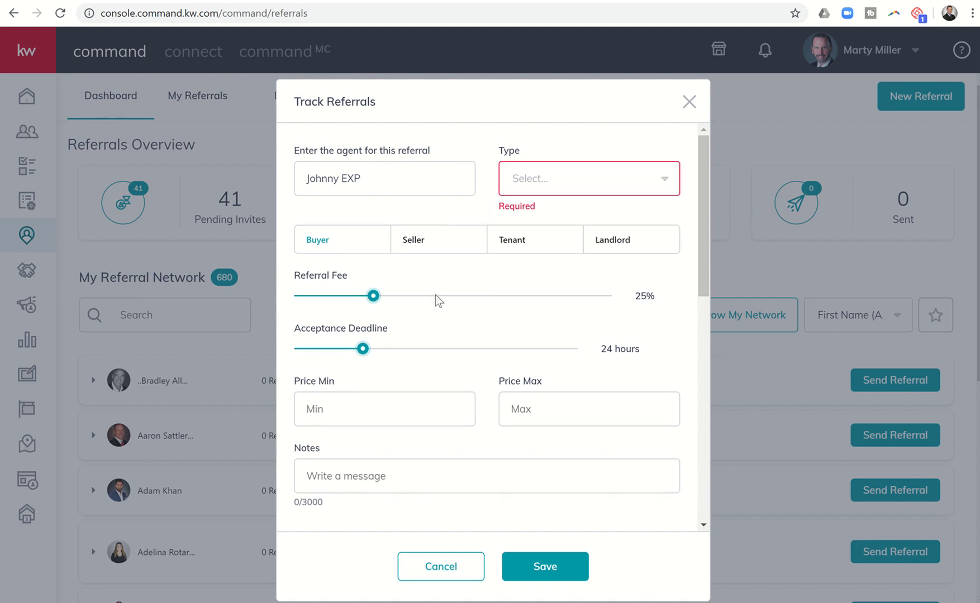
mouse_move(490, 389)
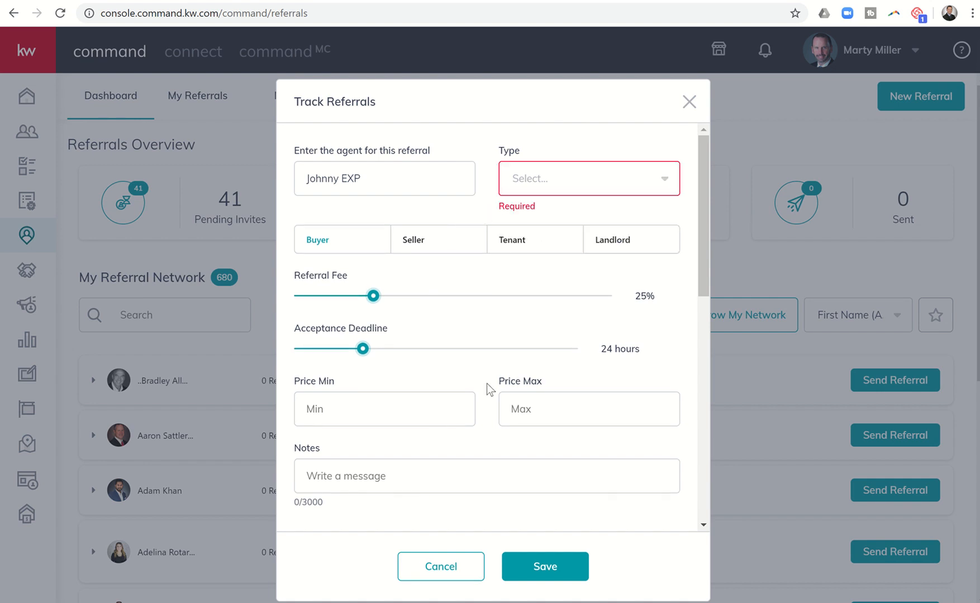
mouse_move(462, 519)
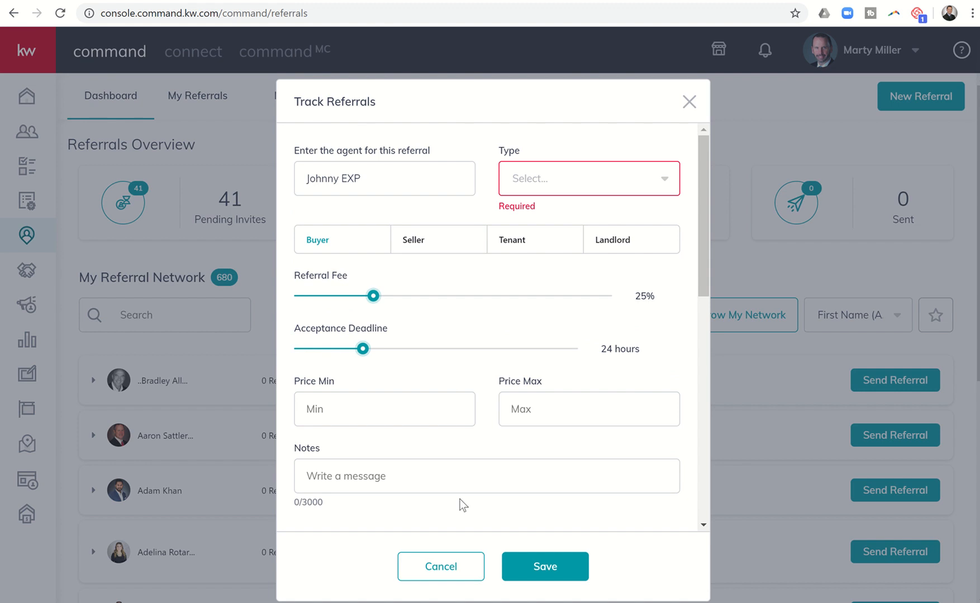
mouse_move(430, 573)
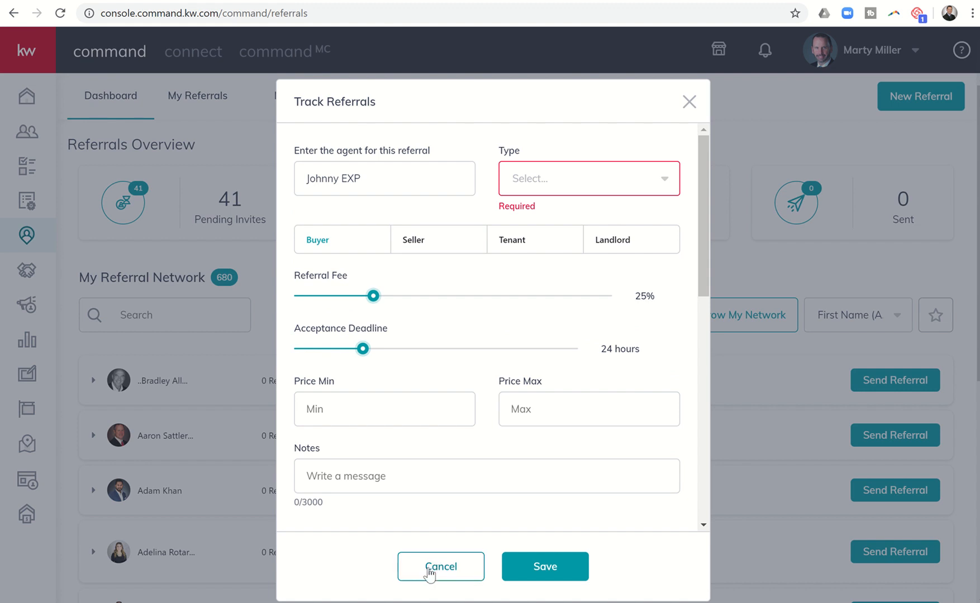
Step: Cancel the unsaved Track Referrals entry and switch to the 680-contact My Network list
click(442, 567)
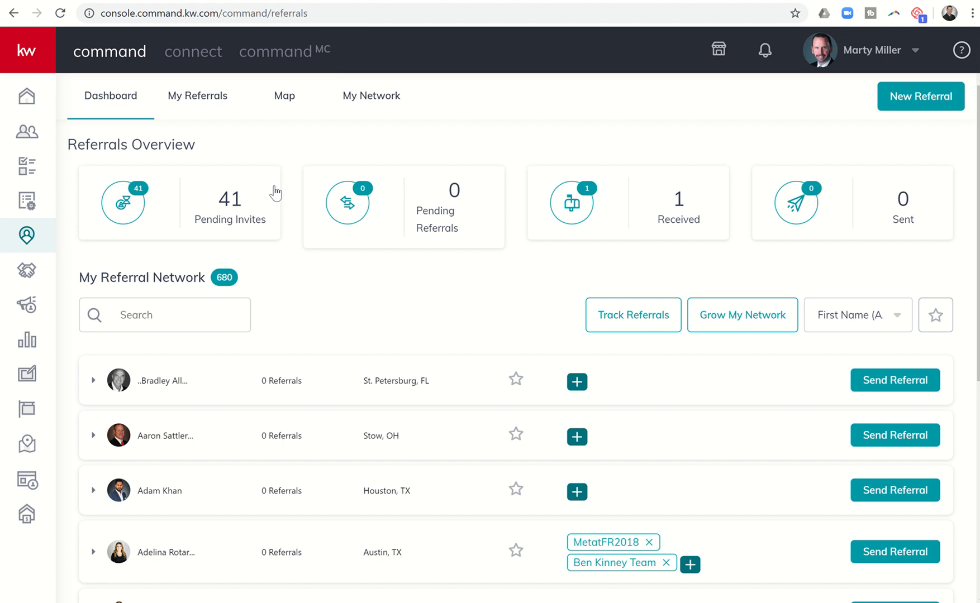
mouse_move(293, 99)
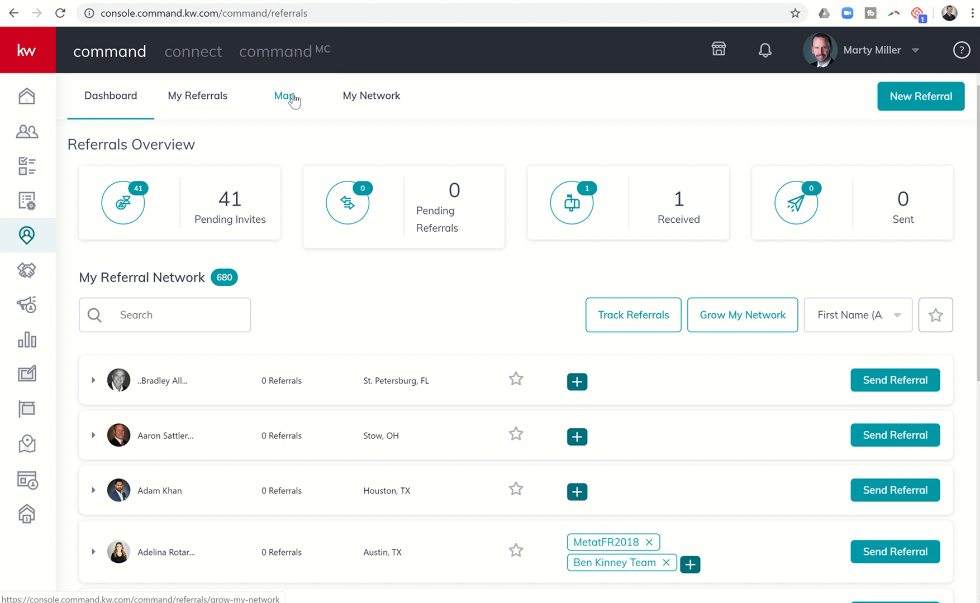
mouse_move(168, 136)
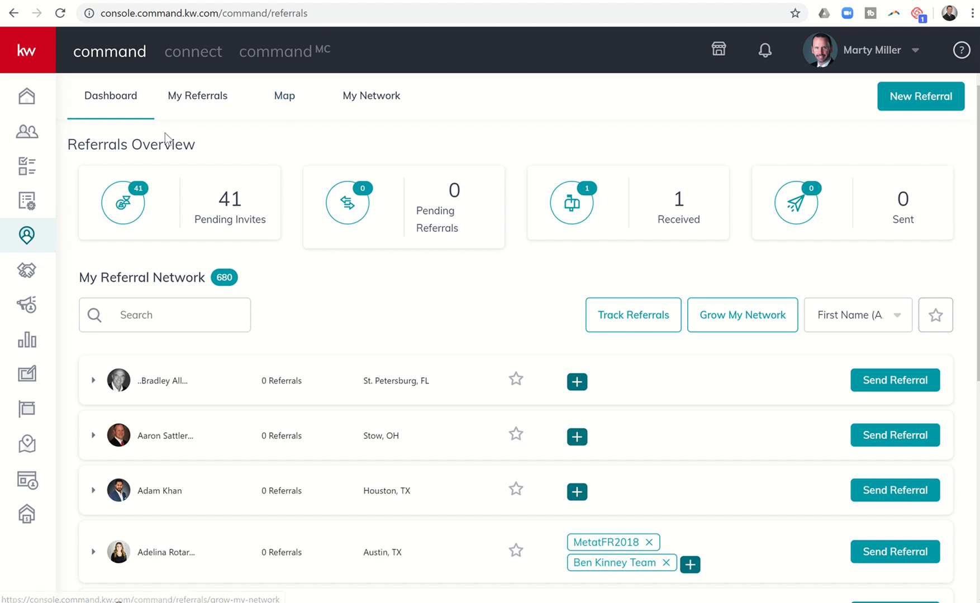
mouse_move(509, 298)
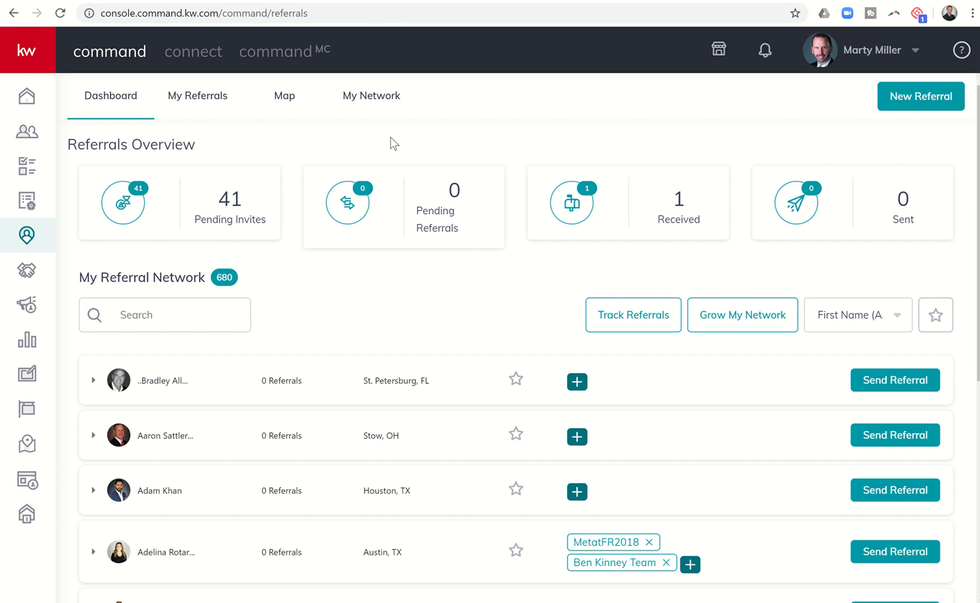
click(371, 96)
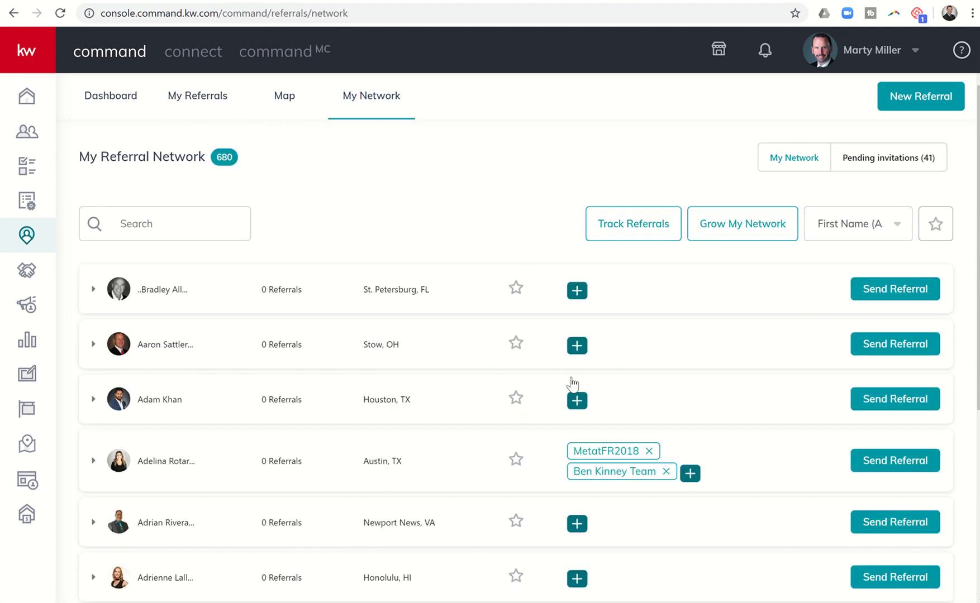
mouse_move(725, 236)
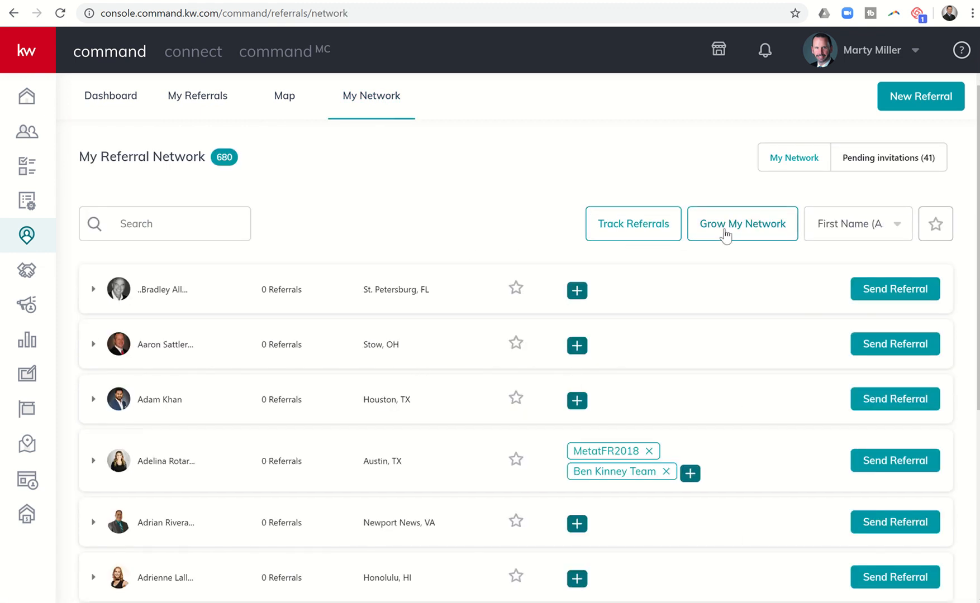
Step: View the Grow My Network US production map, then go back to the dashboard
click(742, 224)
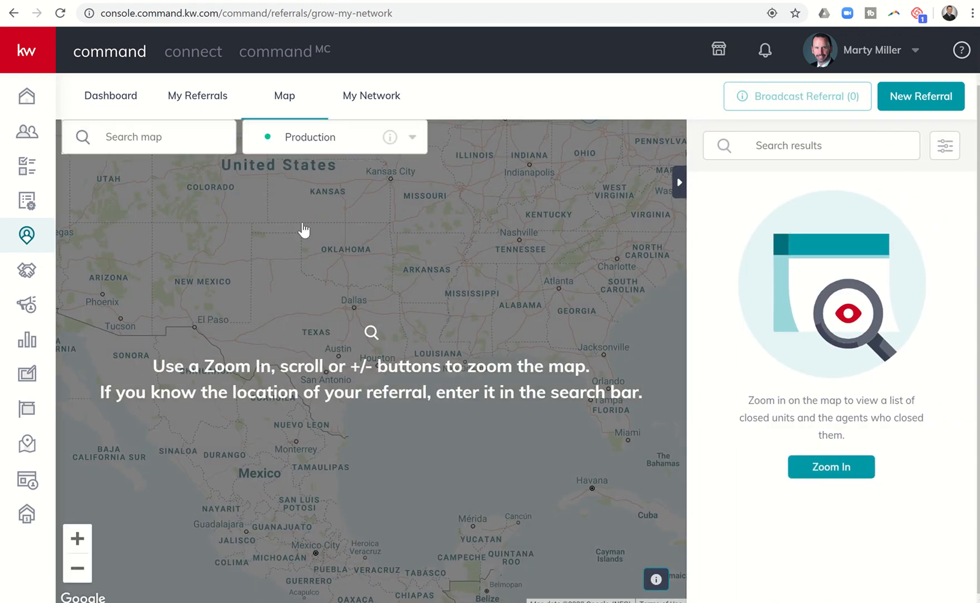
mouse_move(379, 233)
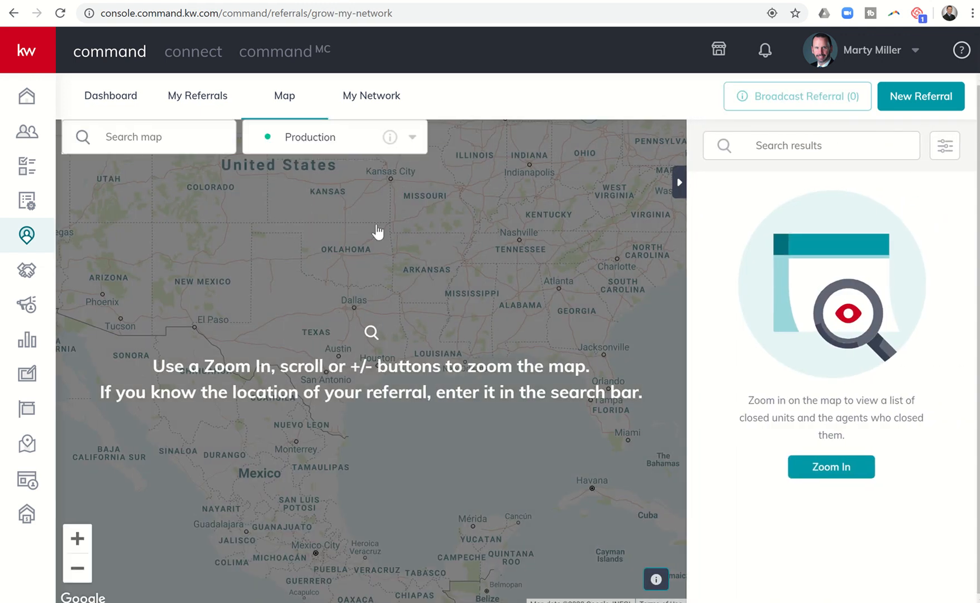
mouse_move(387, 300)
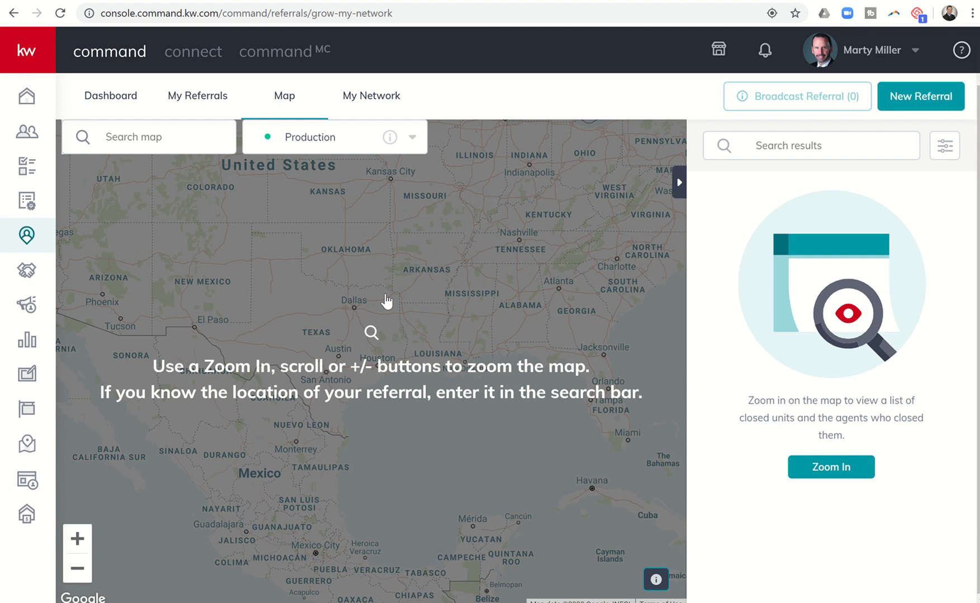
mouse_move(248, 207)
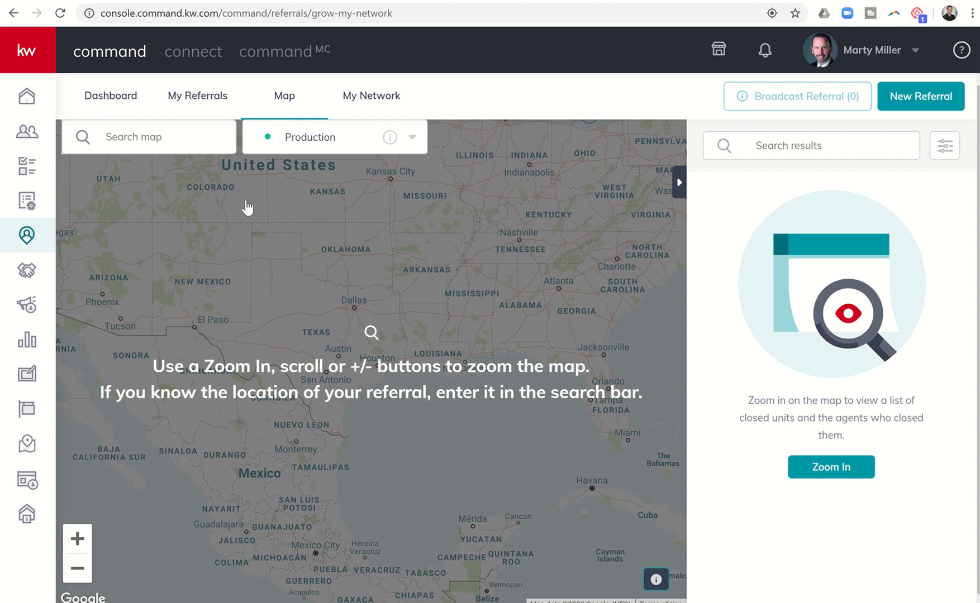
click(110, 96)
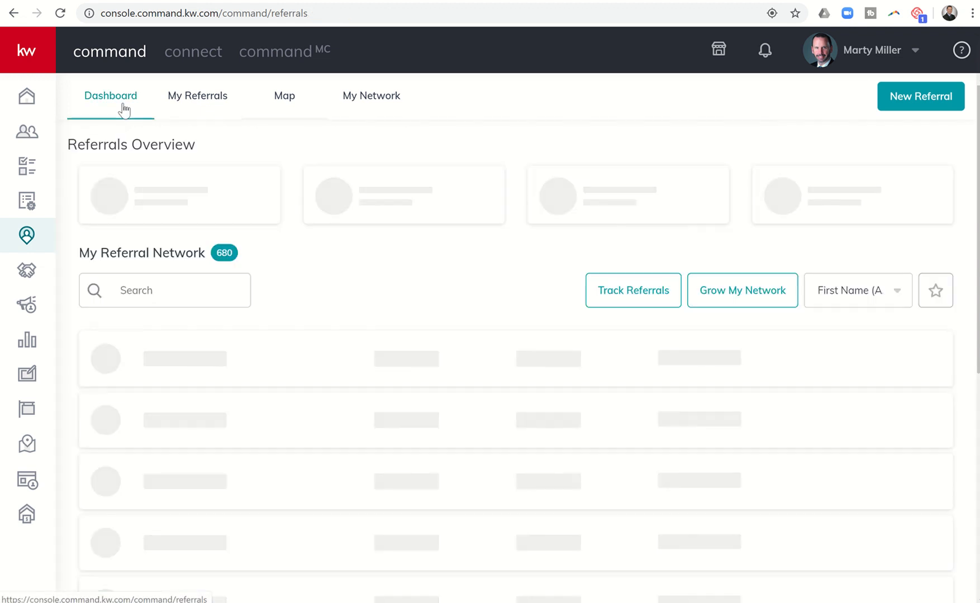